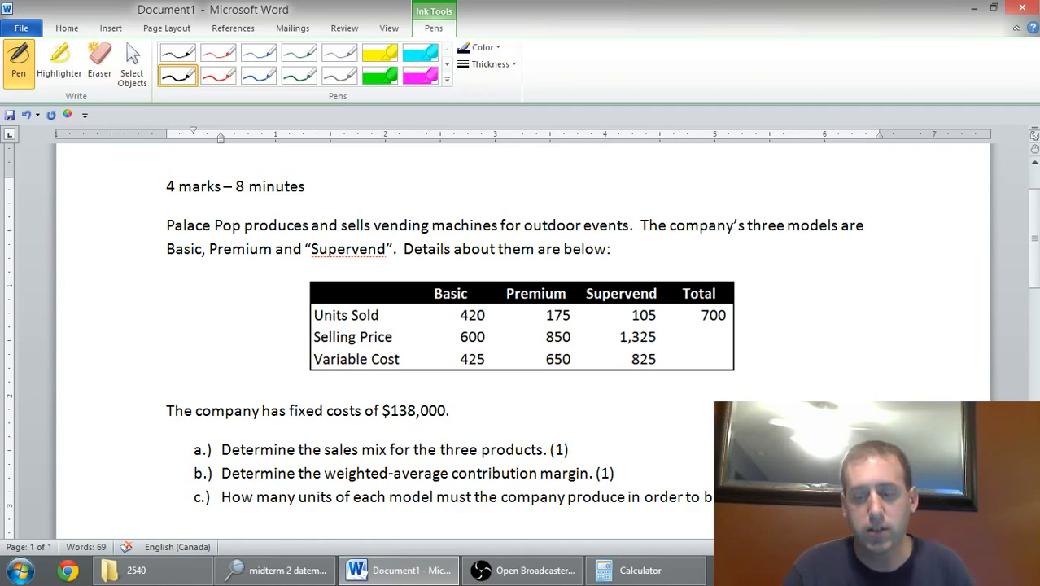
Handwrite the B, P, S and Total headings with units 420, 175, 105 and 700.
scroll(down, 3)
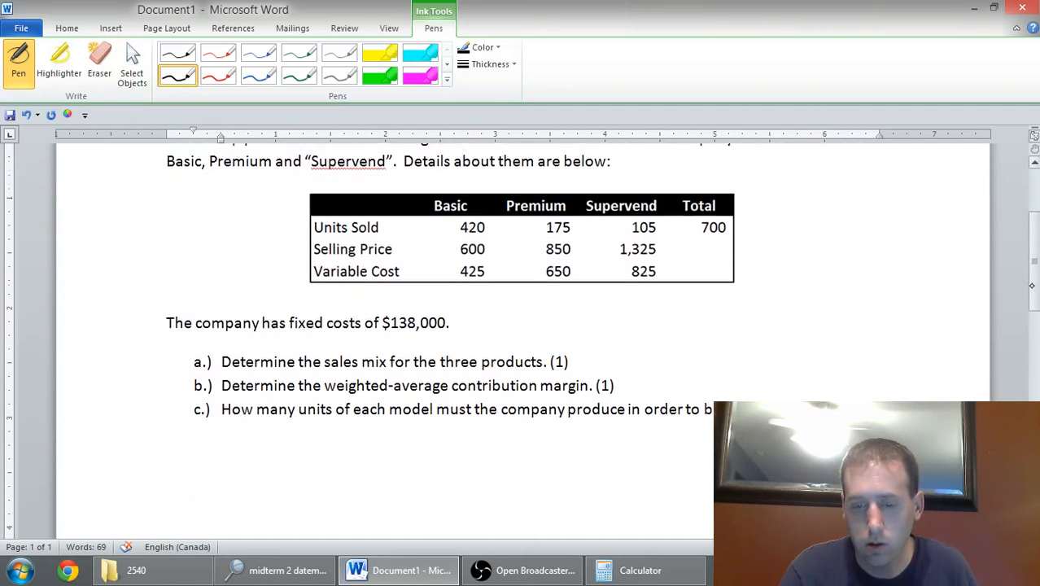
scroll(down, 3)
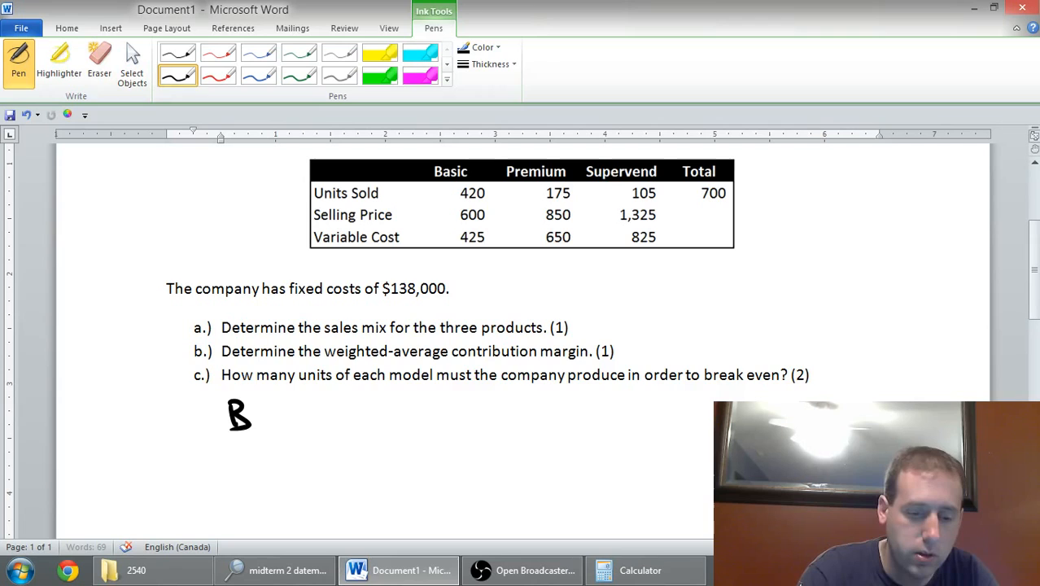
drag(208, 451, 252, 451)
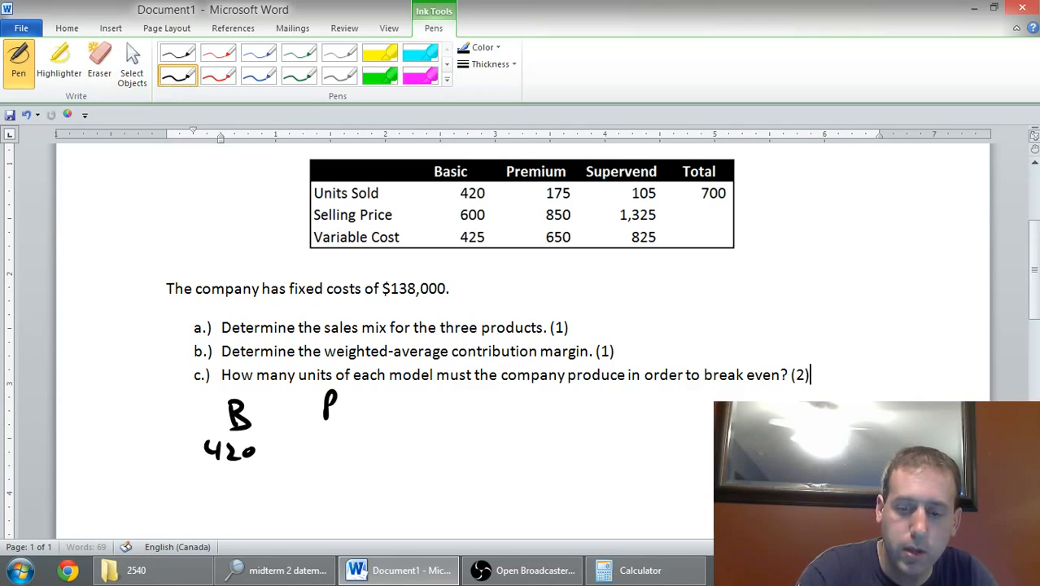
drag(309, 440, 366, 439)
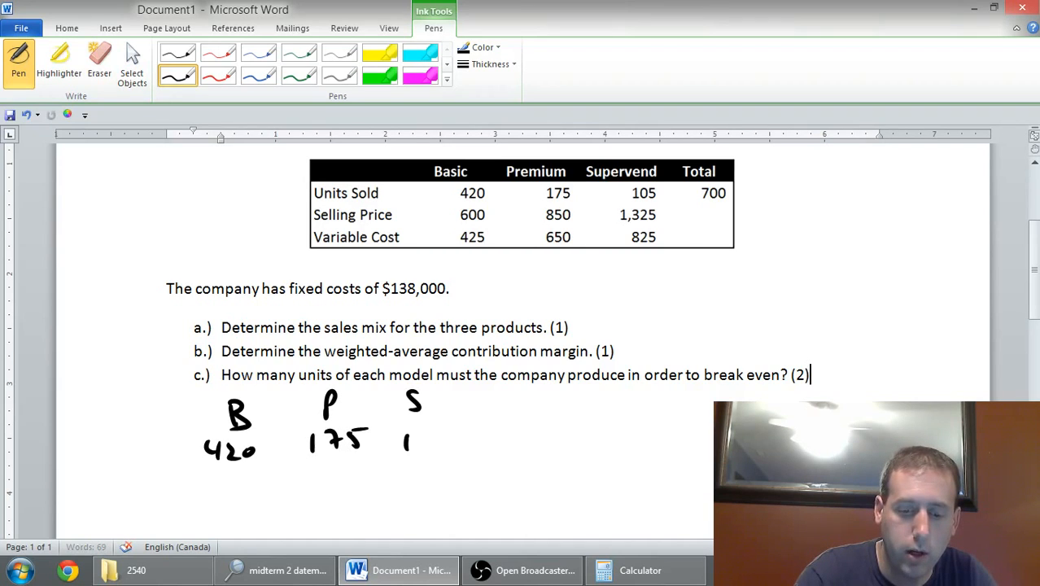
drag(402, 444, 456, 444)
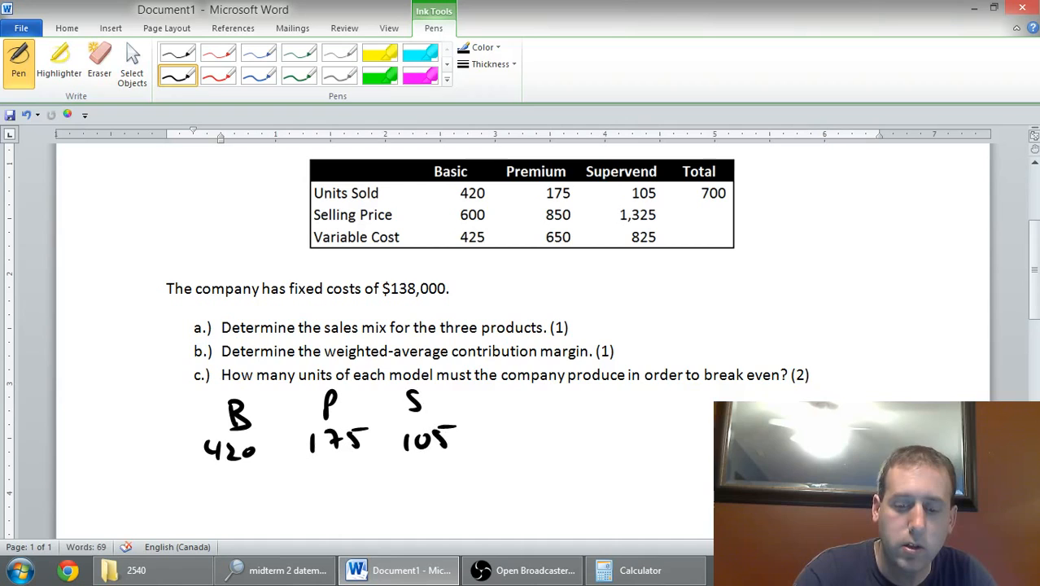
drag(505, 399, 554, 403)
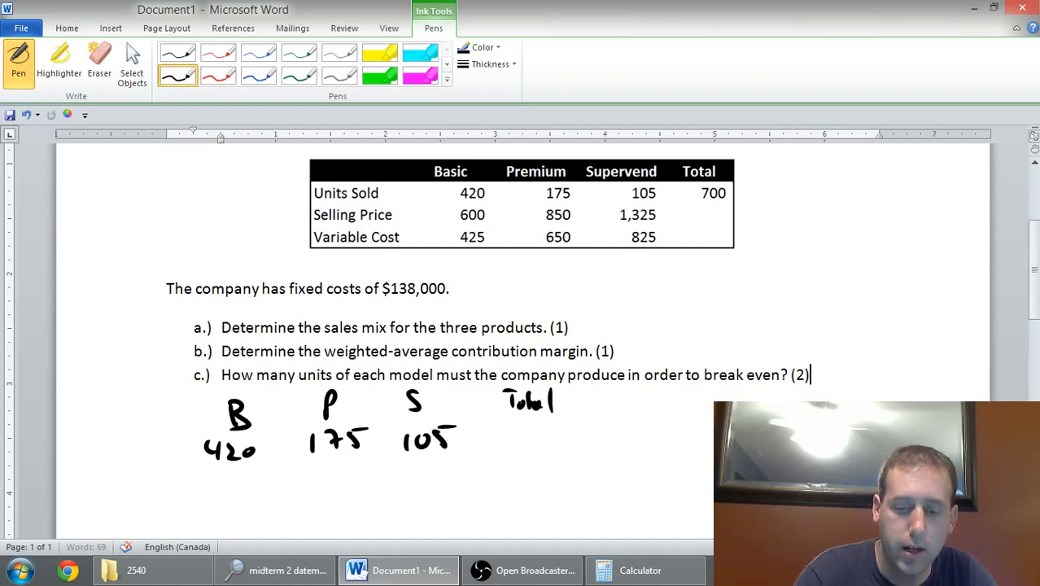
drag(508, 431, 566, 431)
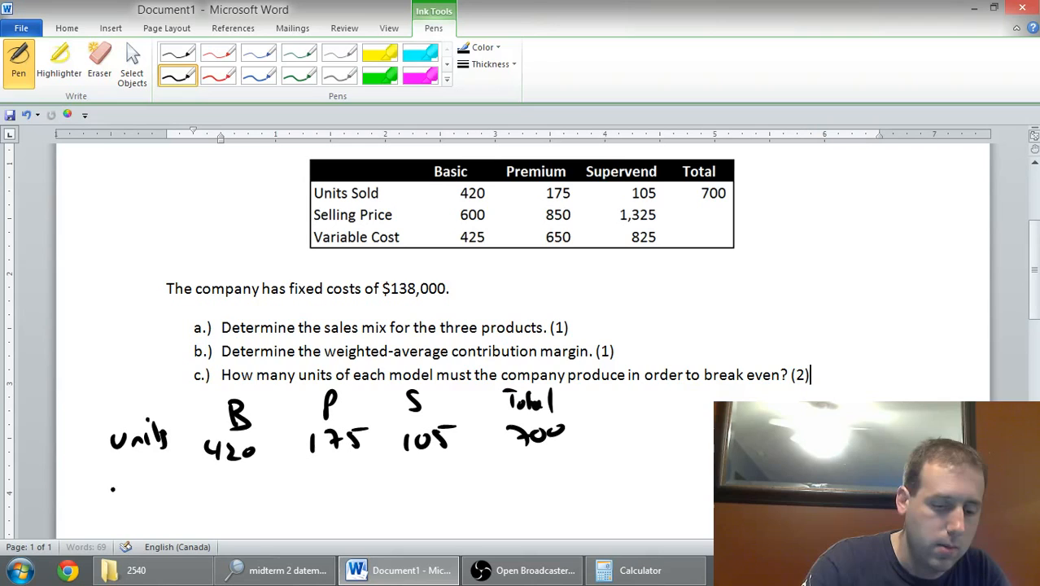
Label the second row 'mix' and write 100% under the Total units.
drag(110, 480, 158, 484)
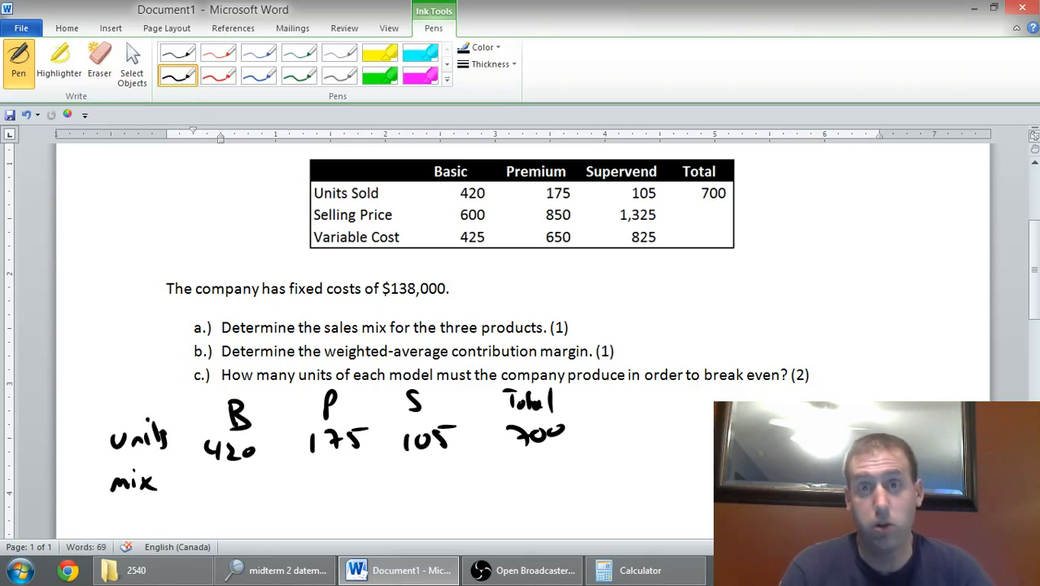
drag(521, 472, 562, 472)
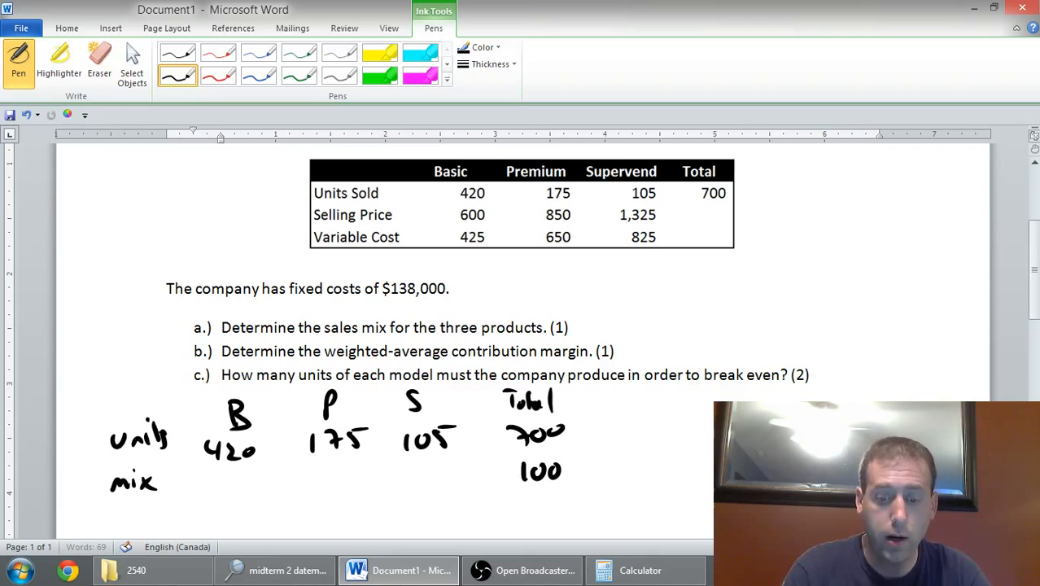
drag(561, 476, 578, 455)
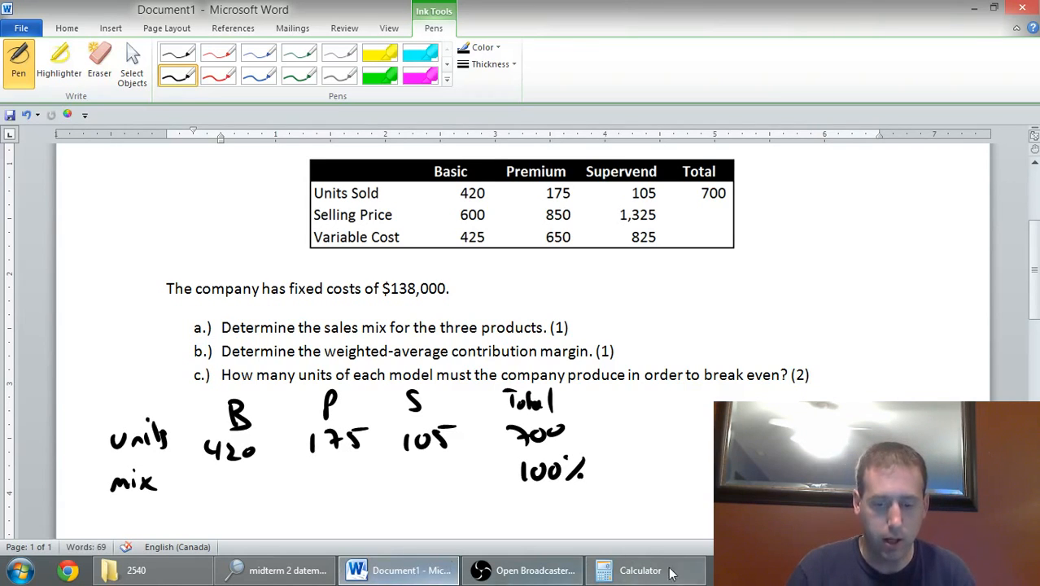
Divide 420 by 700 in Calculator and write 60% as Basic's mix.
click(639, 569)
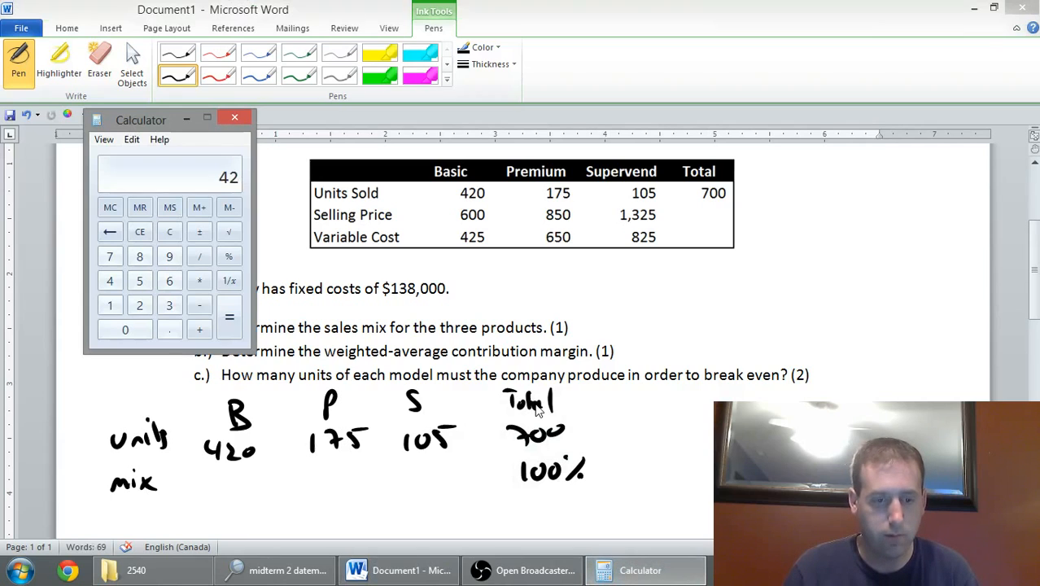
click(124, 329)
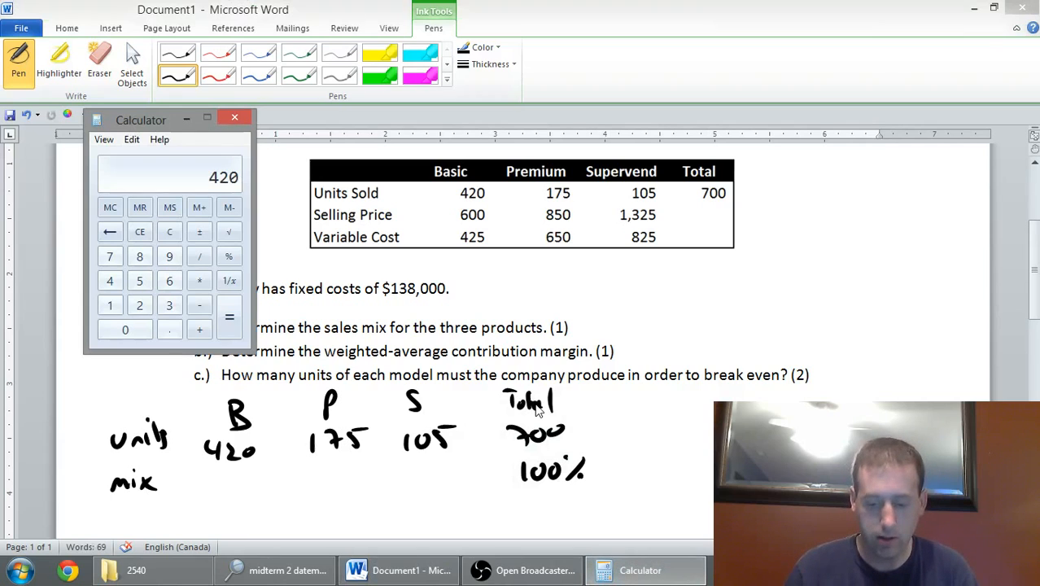
click(199, 255)
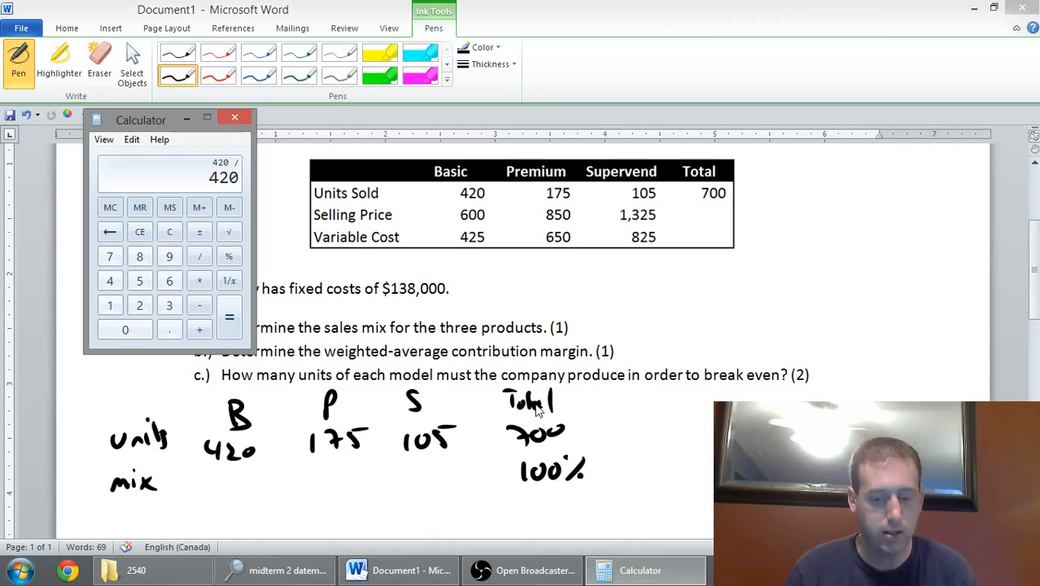
click(229, 317)
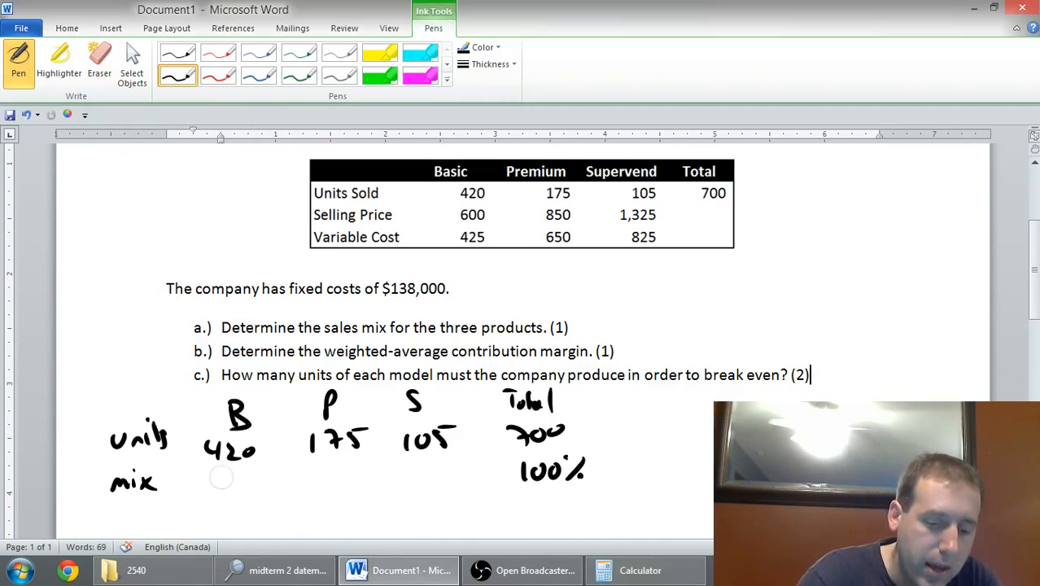
drag(216, 476, 248, 492)
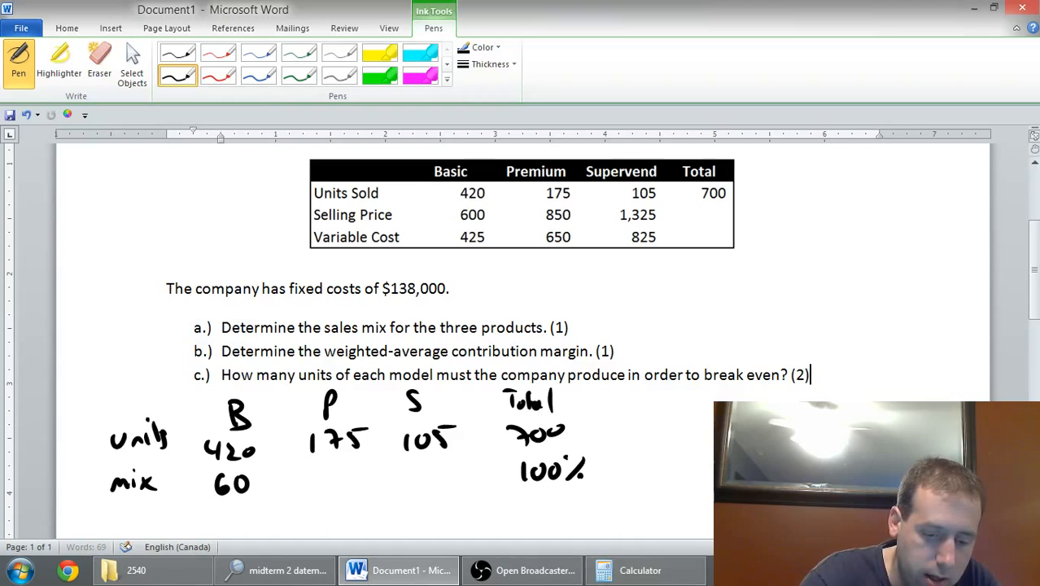
drag(257, 476, 273, 489)
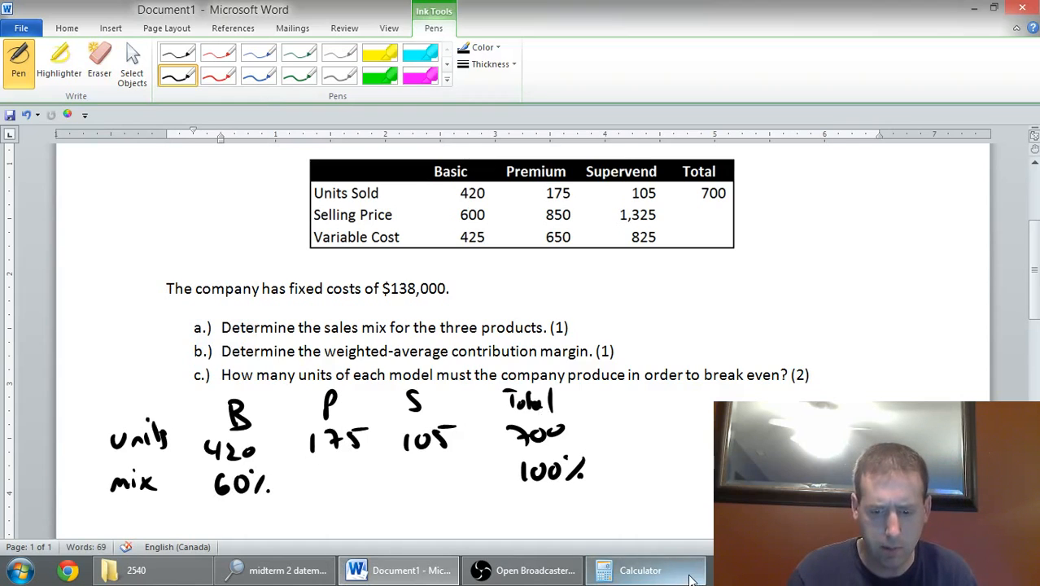
Write 25% as Premium's mix and compute Supervend's 105/700 share in Calculator.
click(640, 570)
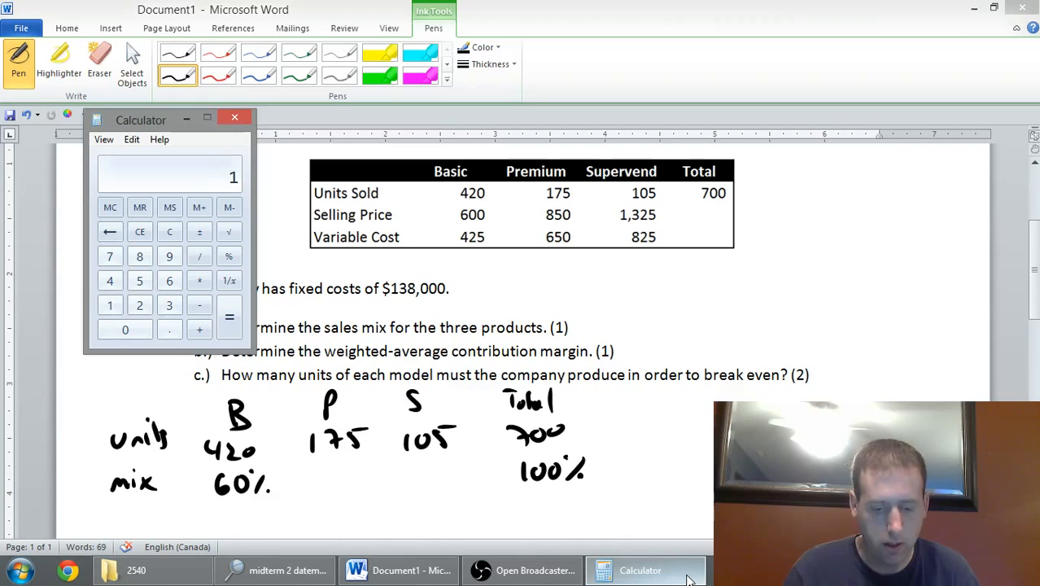
click(200, 255)
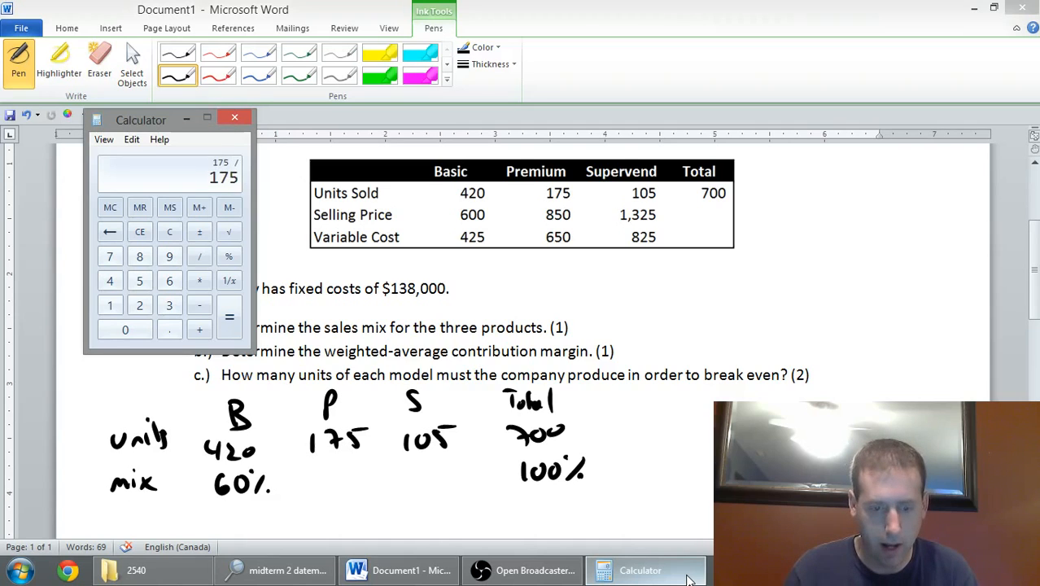
click(230, 316)
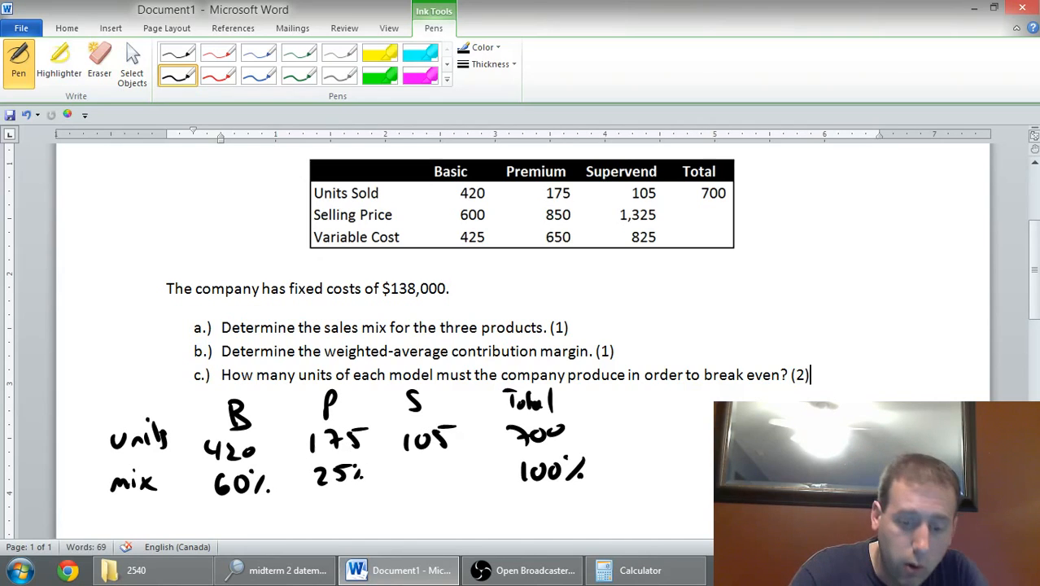
drag(411, 467, 455, 480)
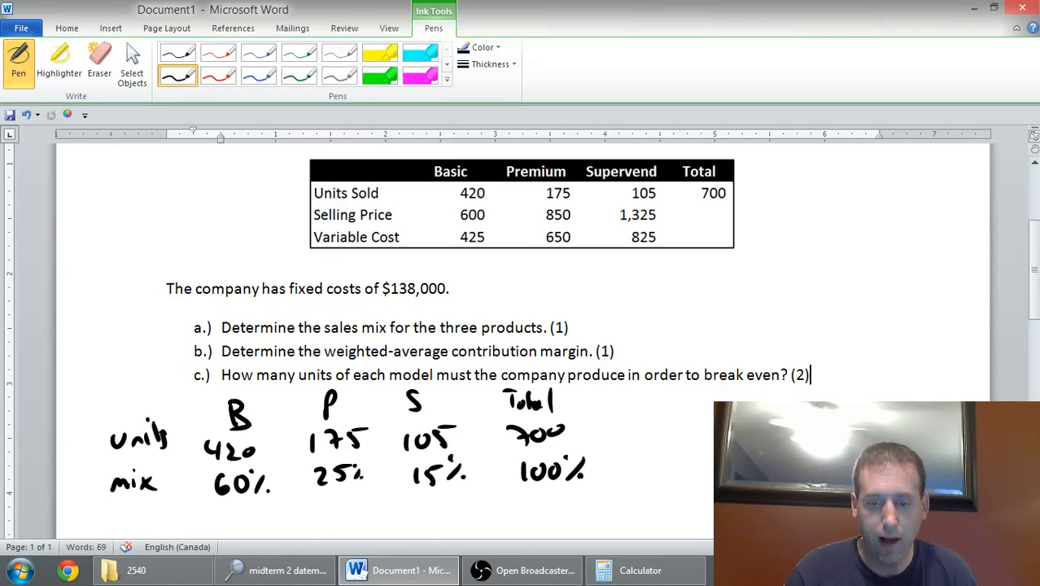
click(639, 569)
text(105 / 700)
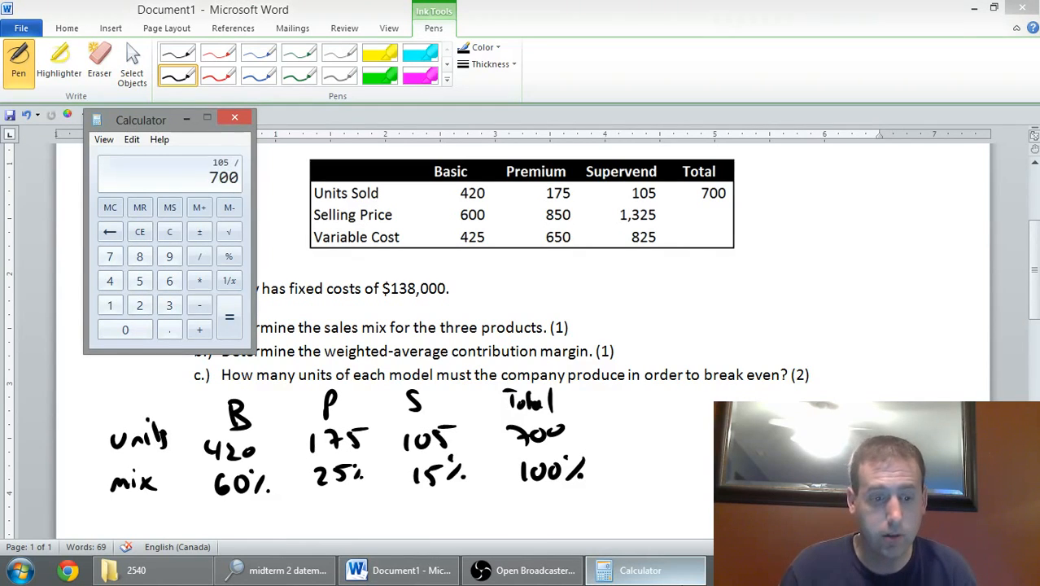
click(229, 317)
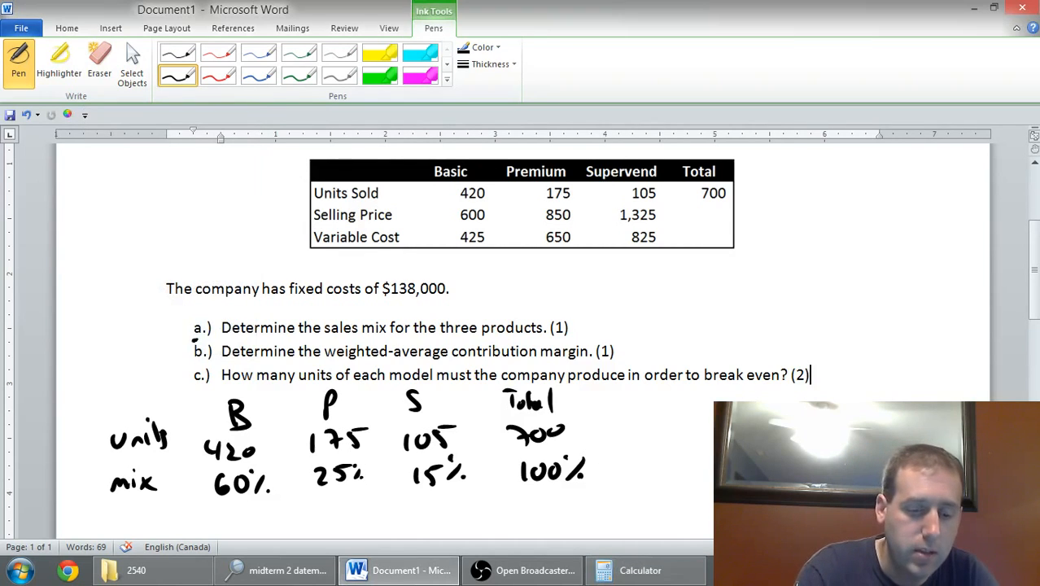
Circle the 'a.)' label in ink.
drag(188, 314, 212, 340)
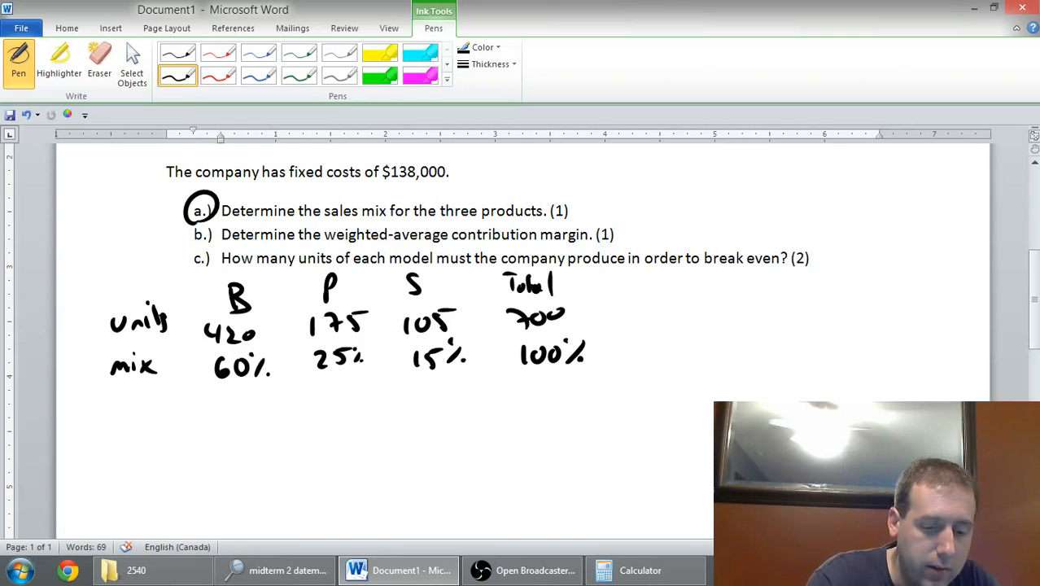
Handwrite the sales label and the Basic and Premium selling prices.
drag(114, 415, 147, 468)
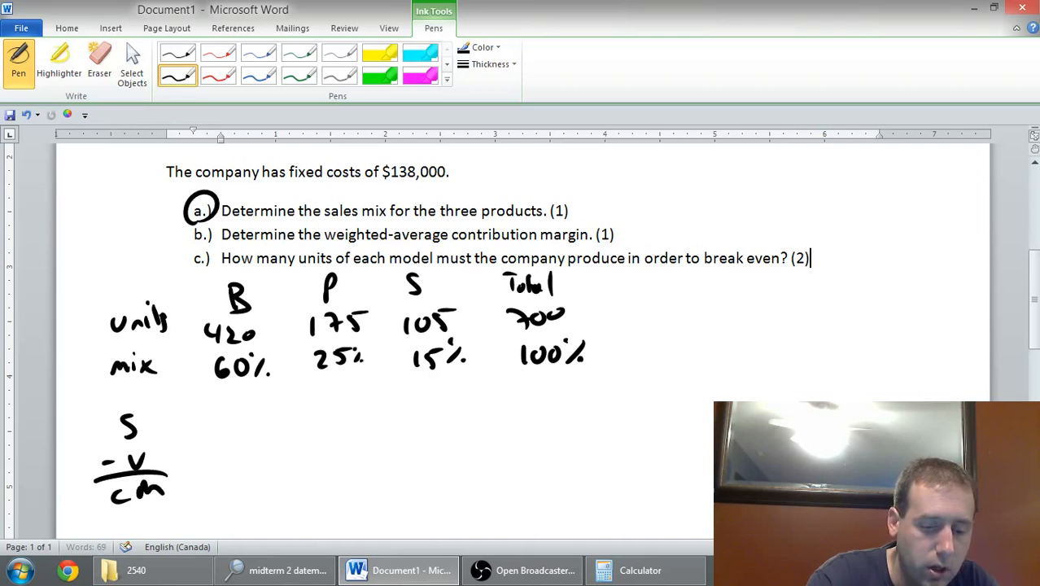
scroll(up, 3)
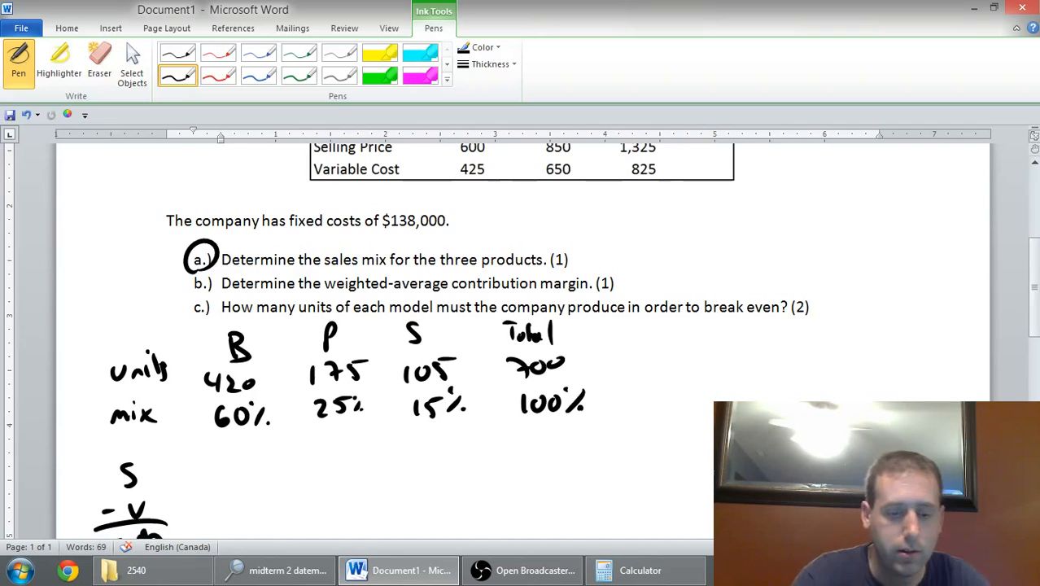
drag(208, 468, 252, 468)
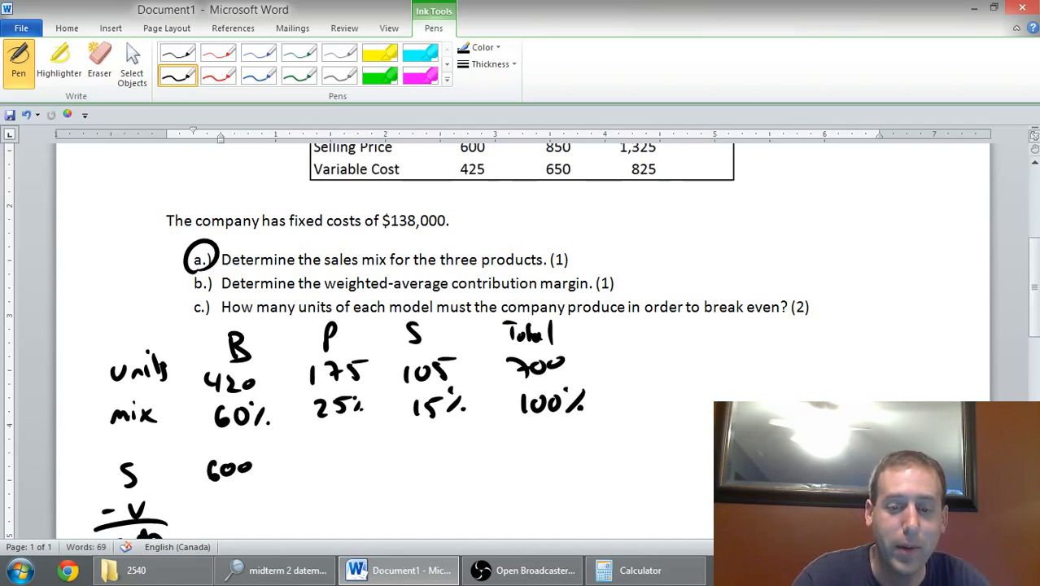
drag(313, 464, 362, 463)
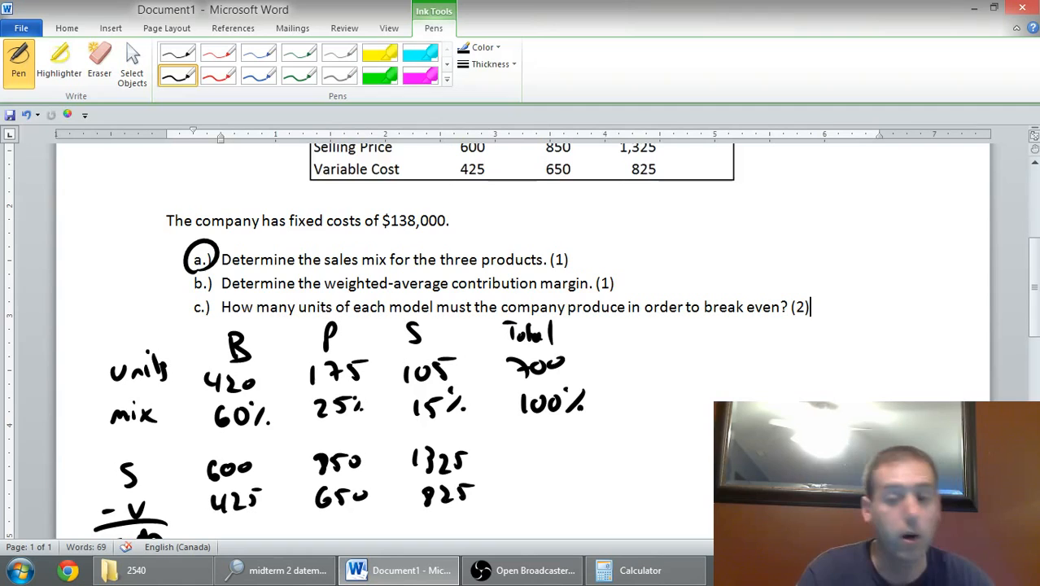
Write contribution margins 175, 200 and 500 under each product's subtraction.
scroll(up, 3)
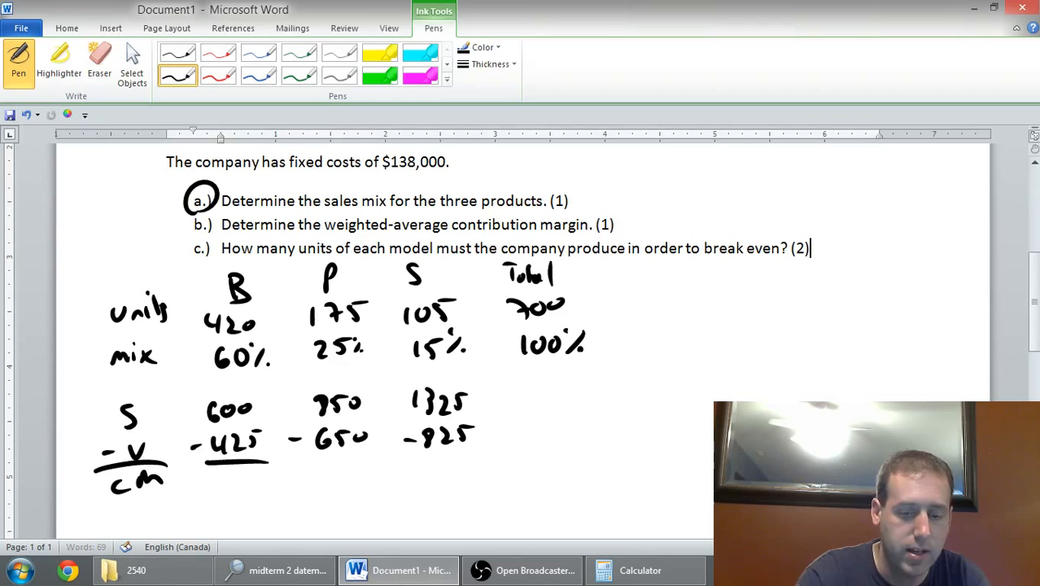
drag(305, 463, 480, 461)
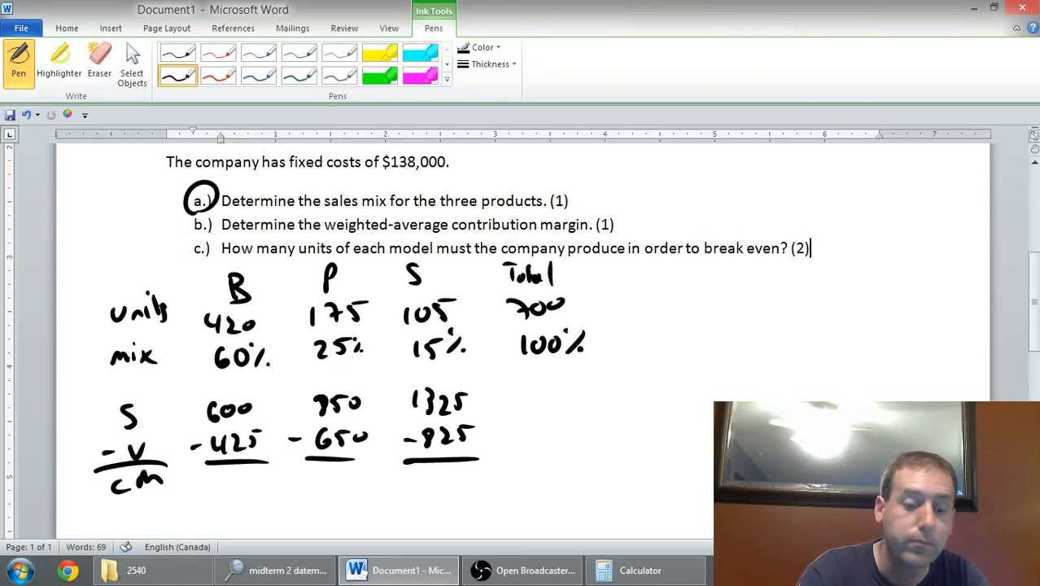
drag(215, 472, 244, 488)
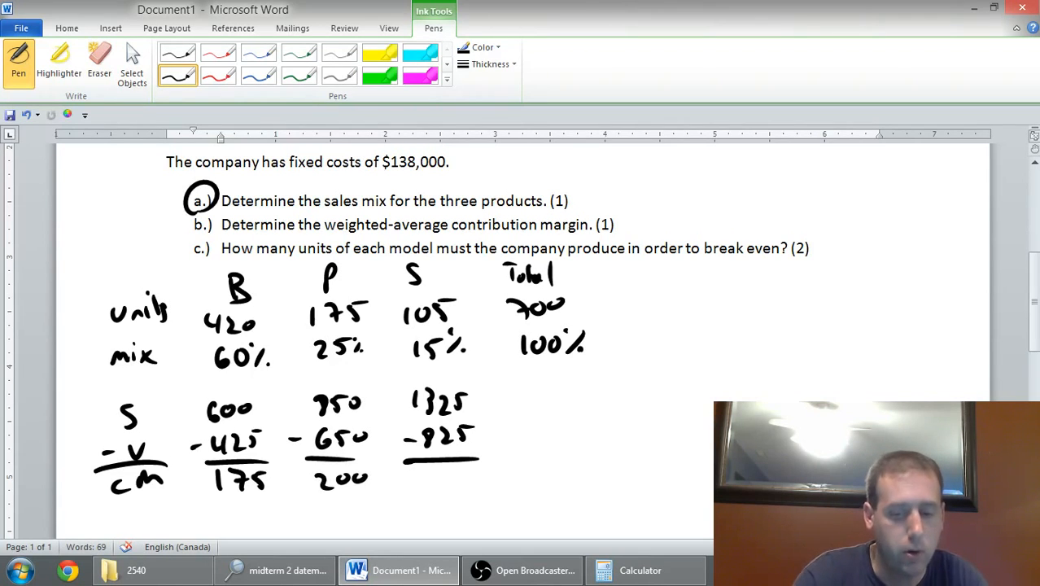
drag(415, 476, 423, 488)
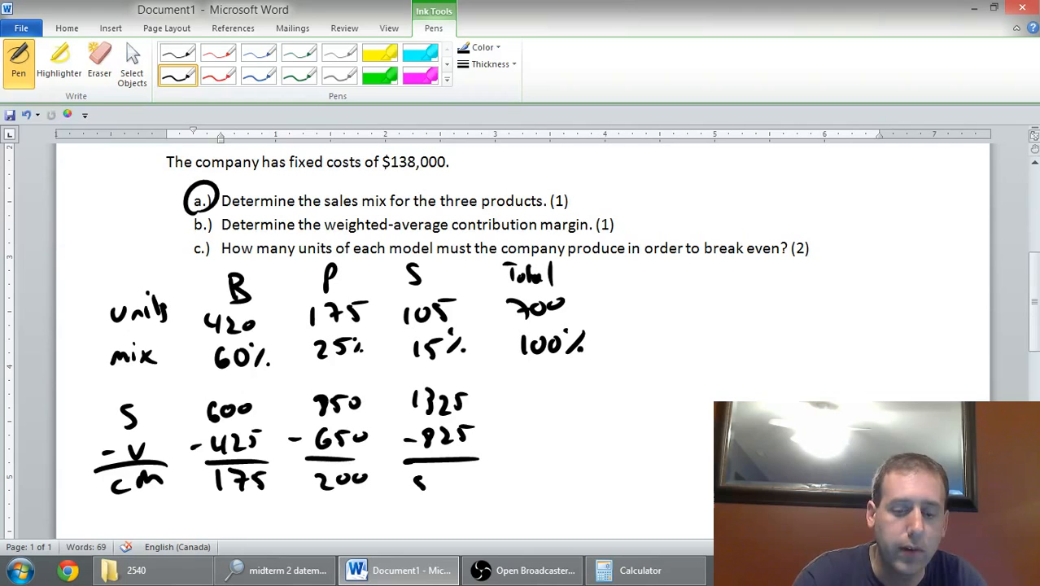
drag(419, 488, 464, 468)
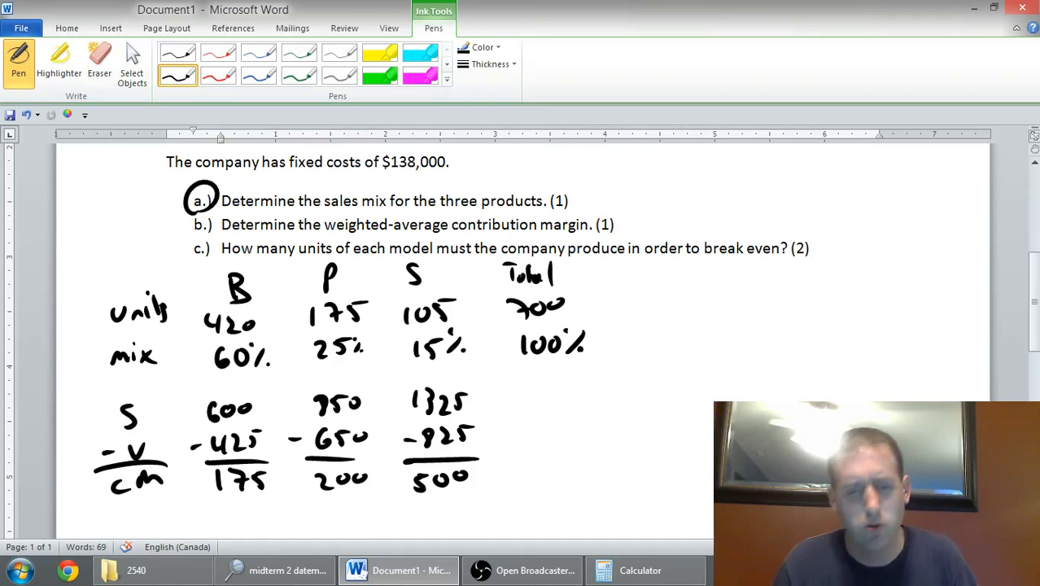
click(807, 248)
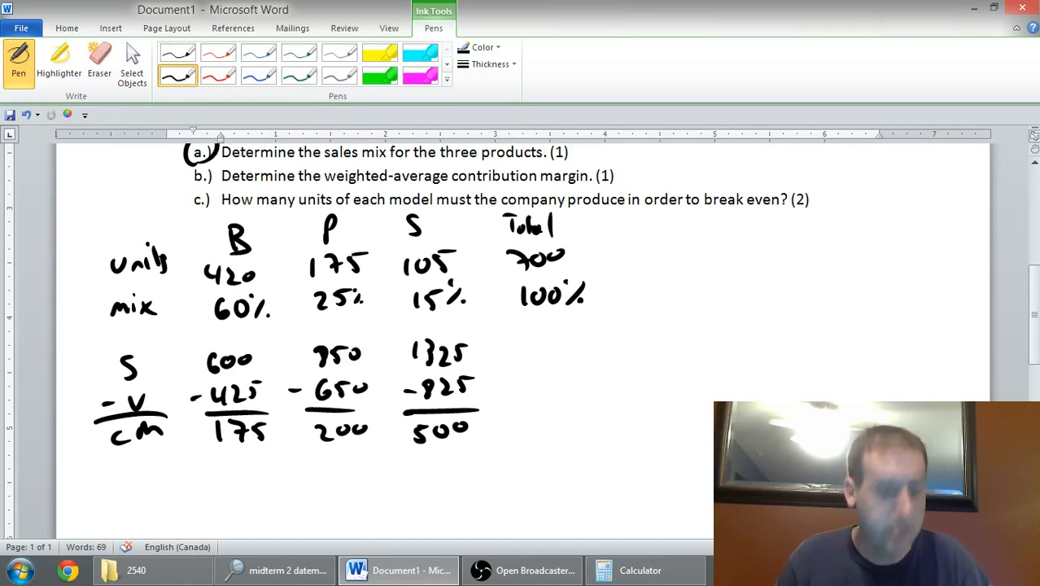
Write and underline ×60%, ×25% and ×15% beneath the three contribution margins.
click(809, 199)
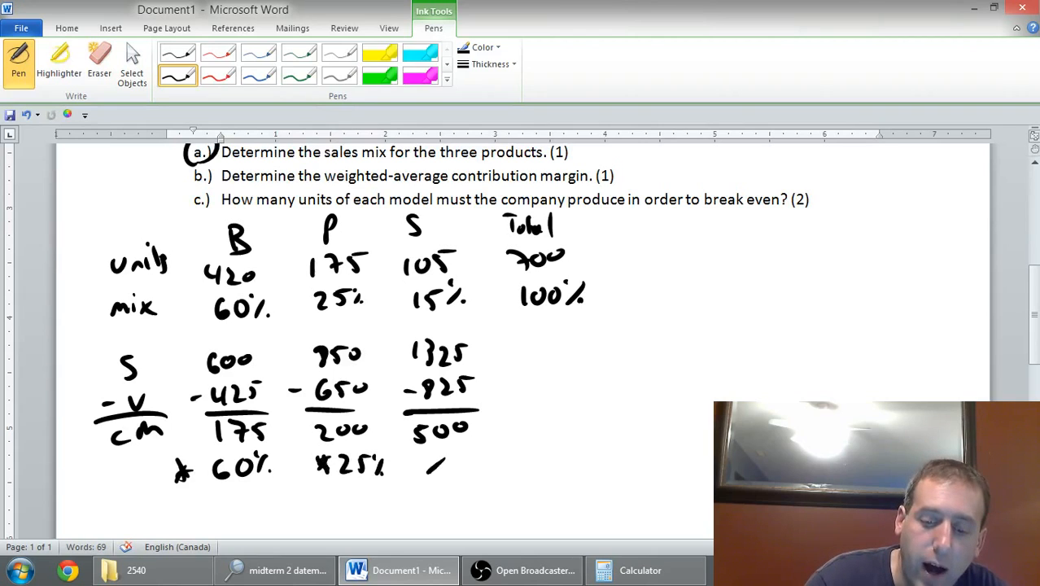
drag(423, 464, 496, 468)
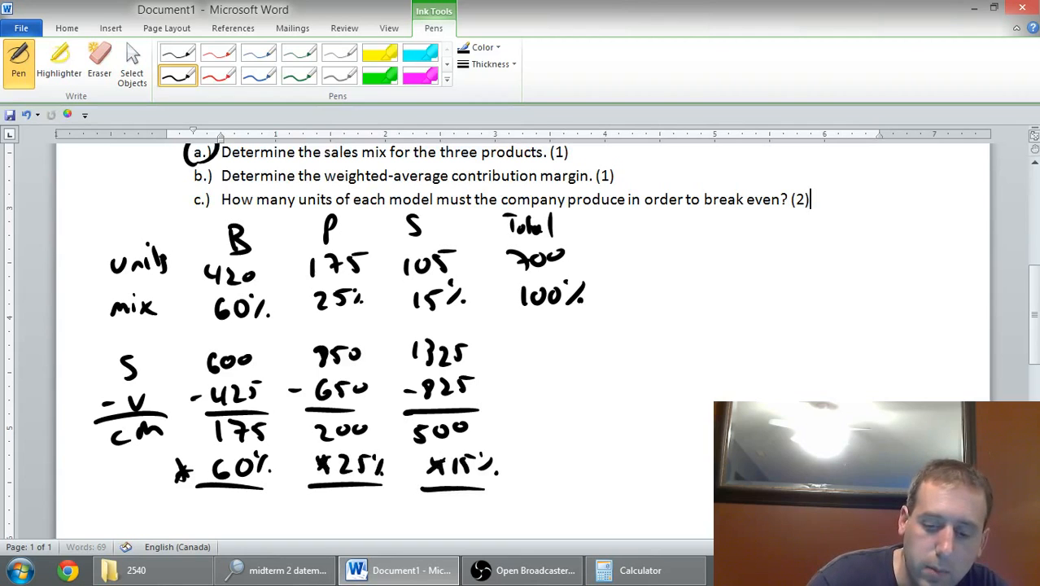
scroll(down, 3)
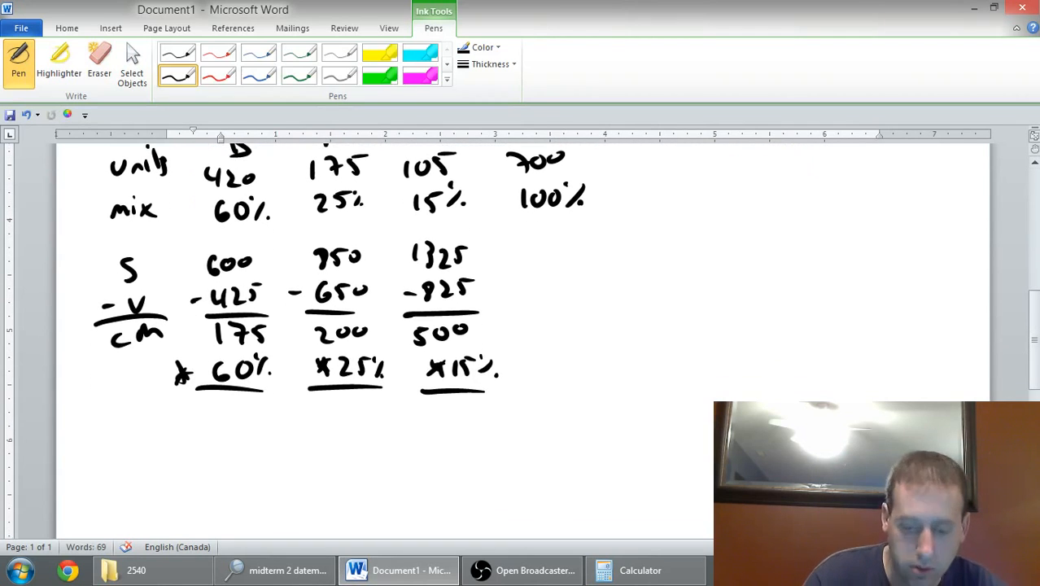
Check products in Calculator and write weighted margins 105, 50 and 75.
click(640, 569)
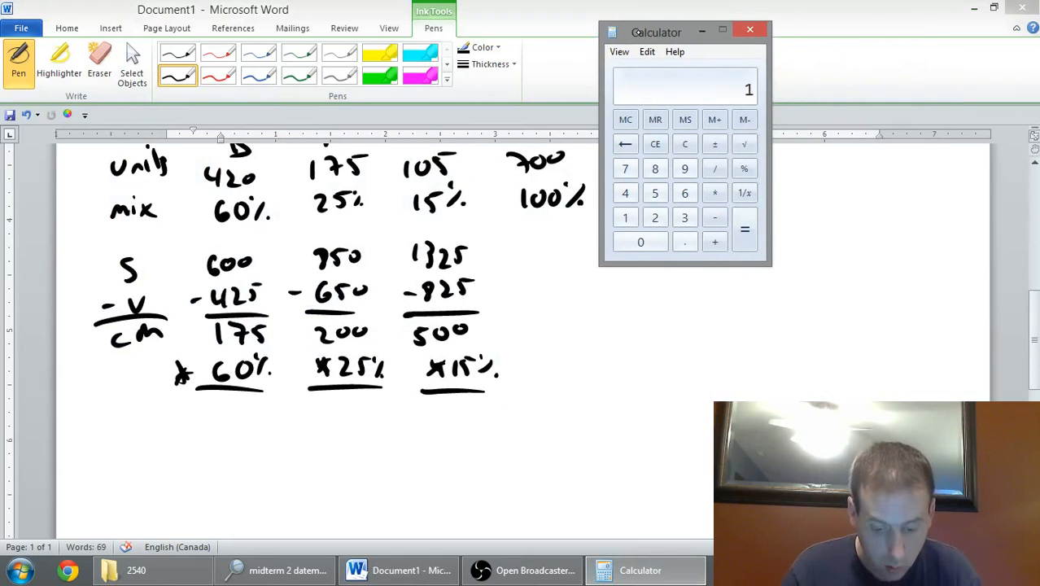
click(714, 193)
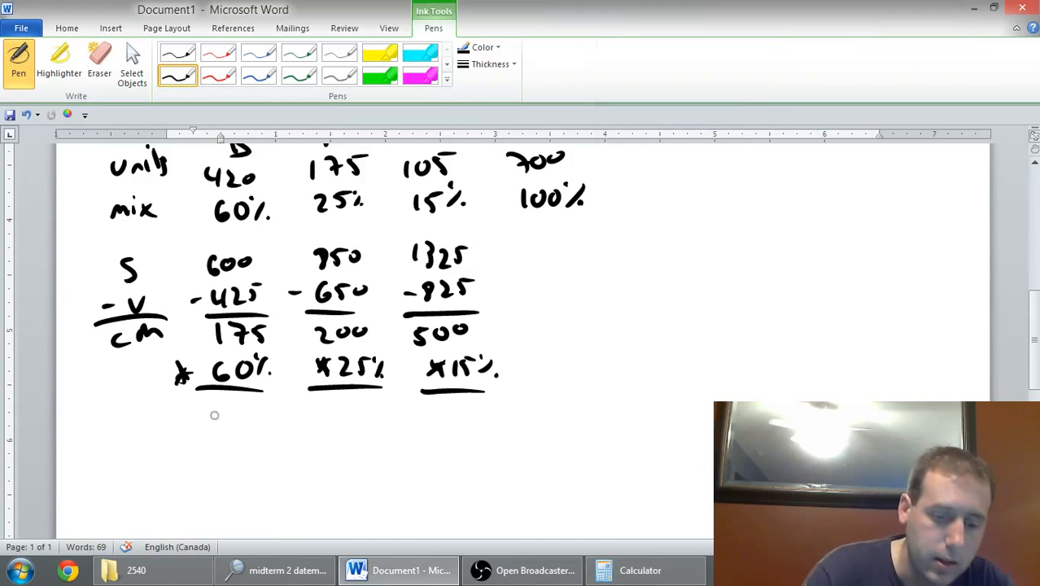
drag(207, 407, 256, 419)
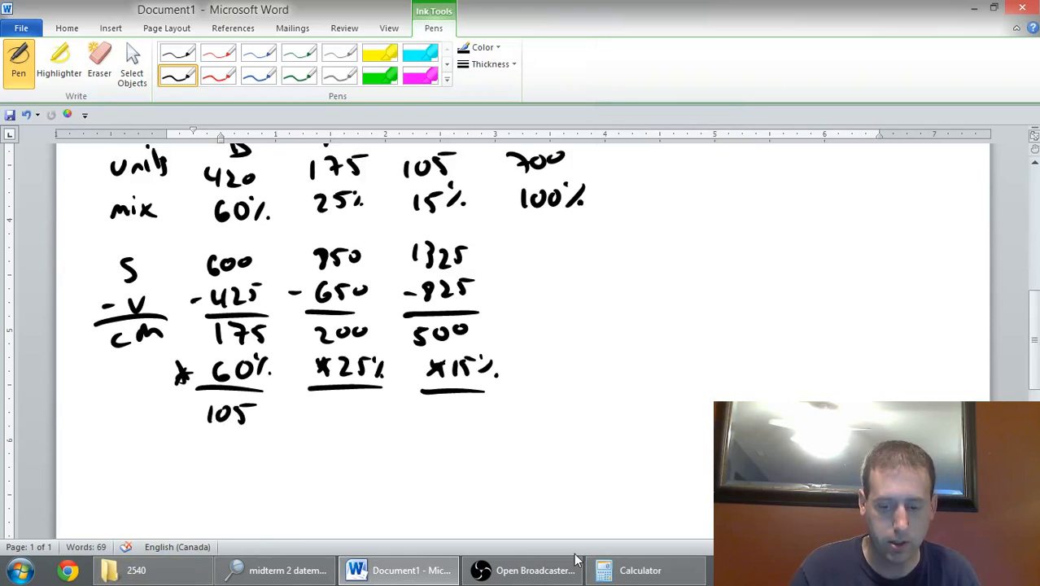
click(640, 569)
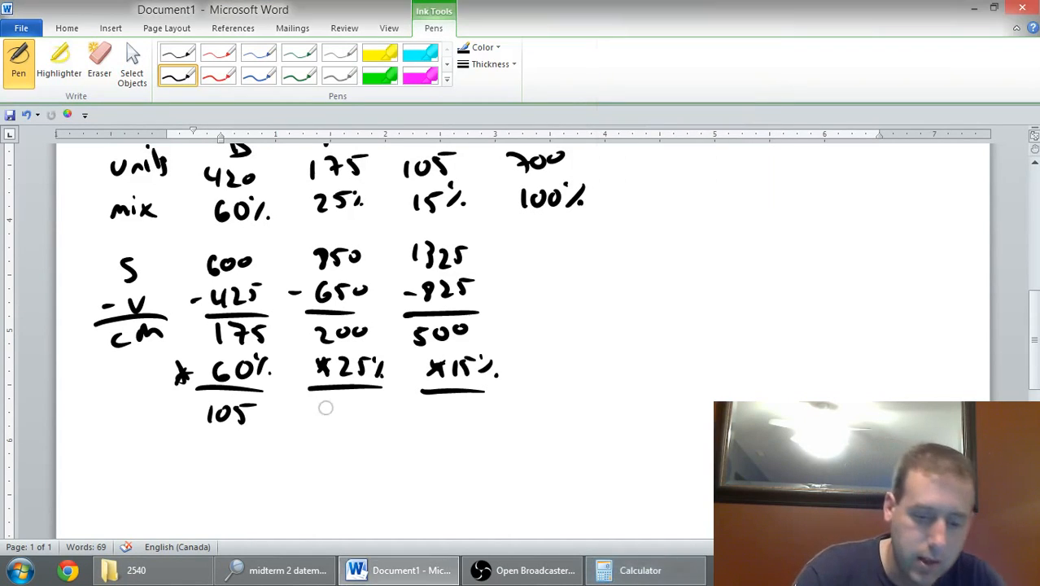
drag(325, 406, 354, 410)
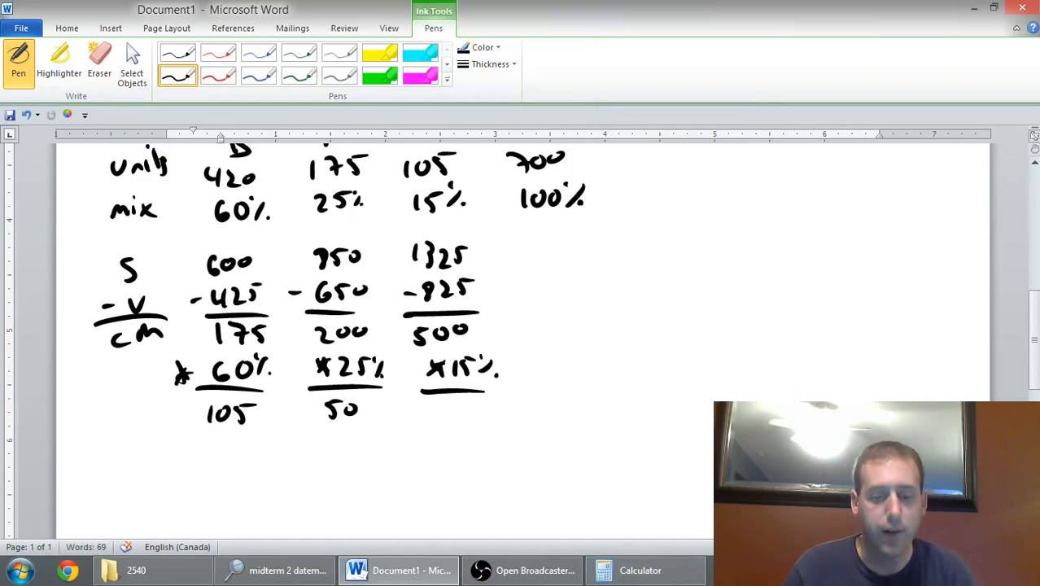
click(639, 569)
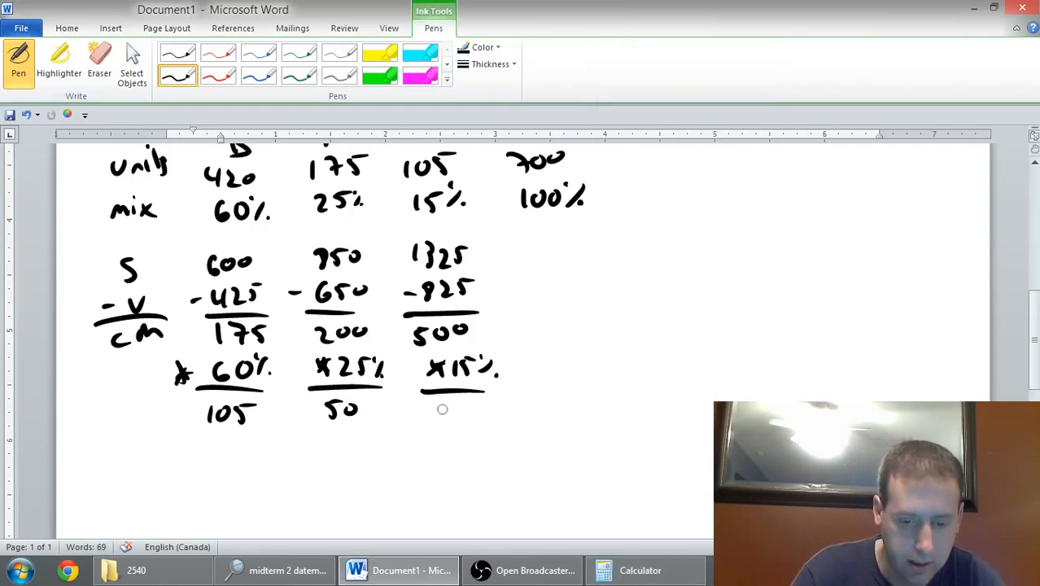
drag(439, 407, 464, 419)
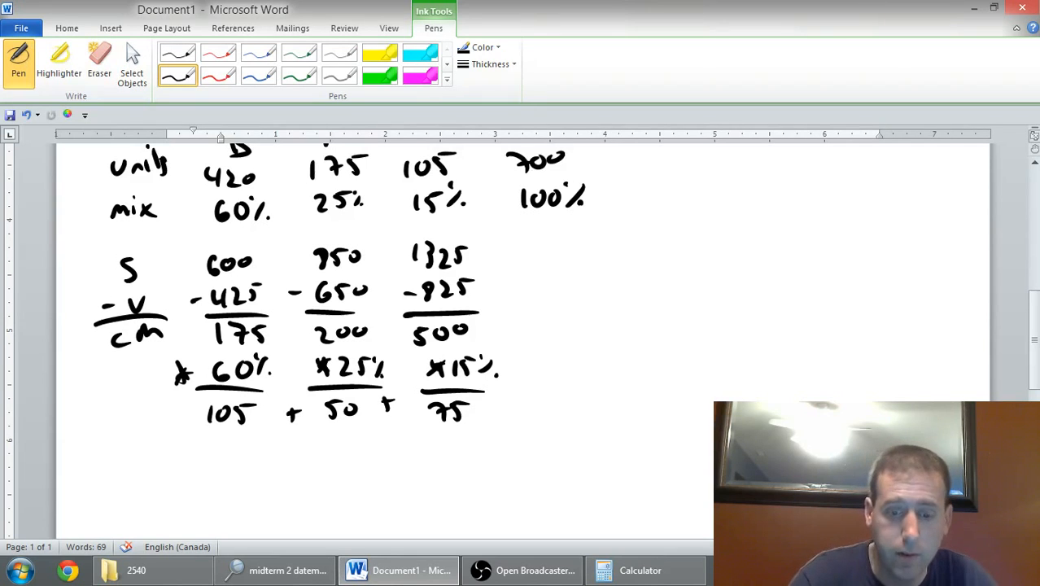
Write '= 230' after the weighted margins and box the total.
drag(505, 407, 569, 407)
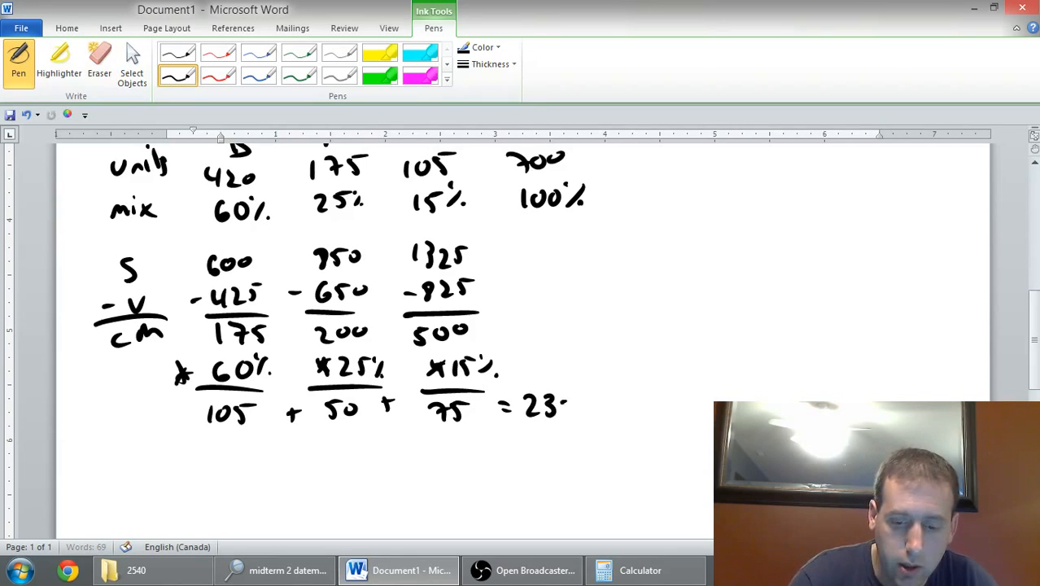
drag(561, 399, 578, 414)
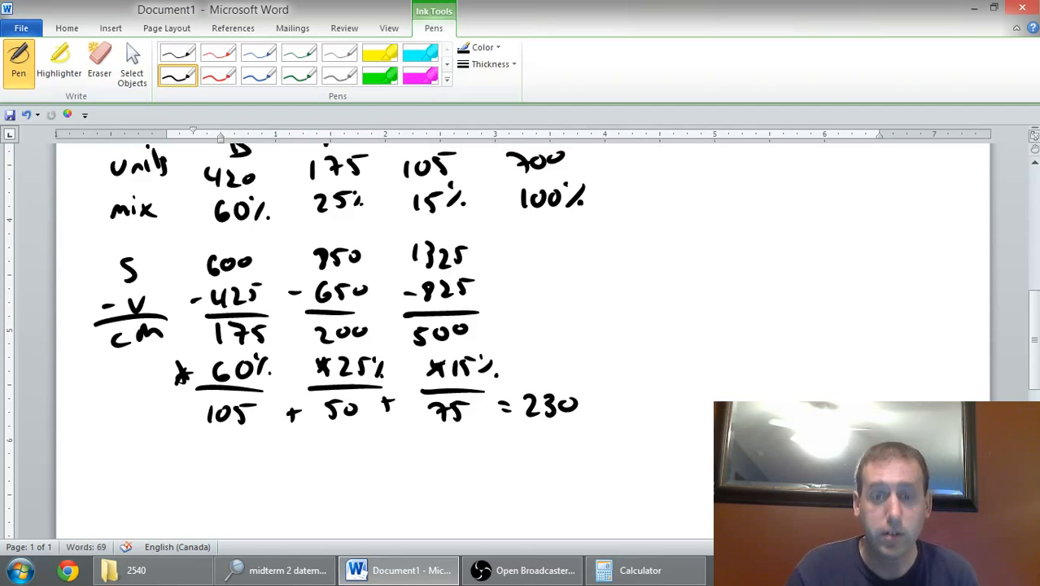
click(639, 569)
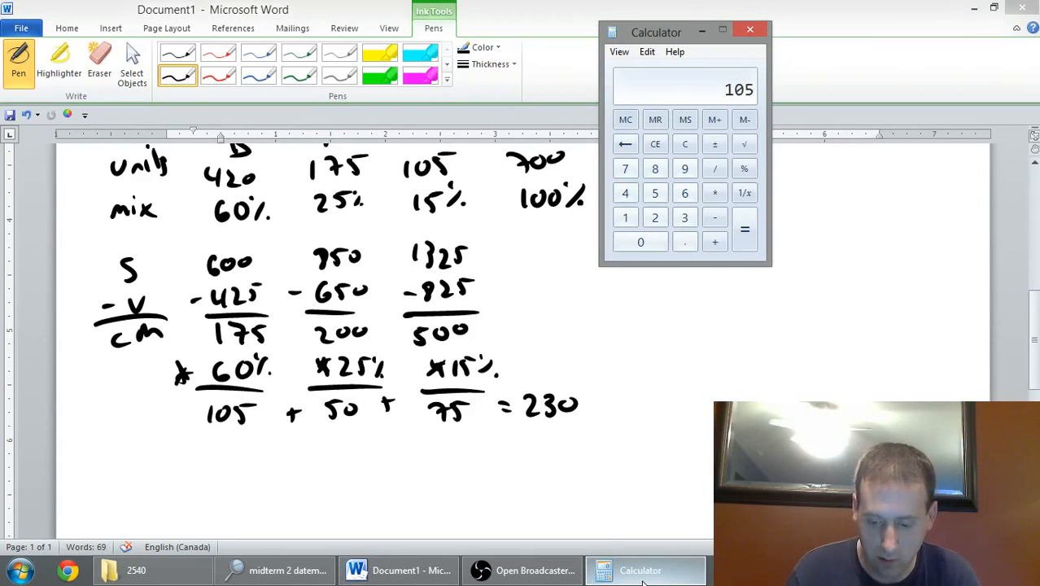
click(714, 242)
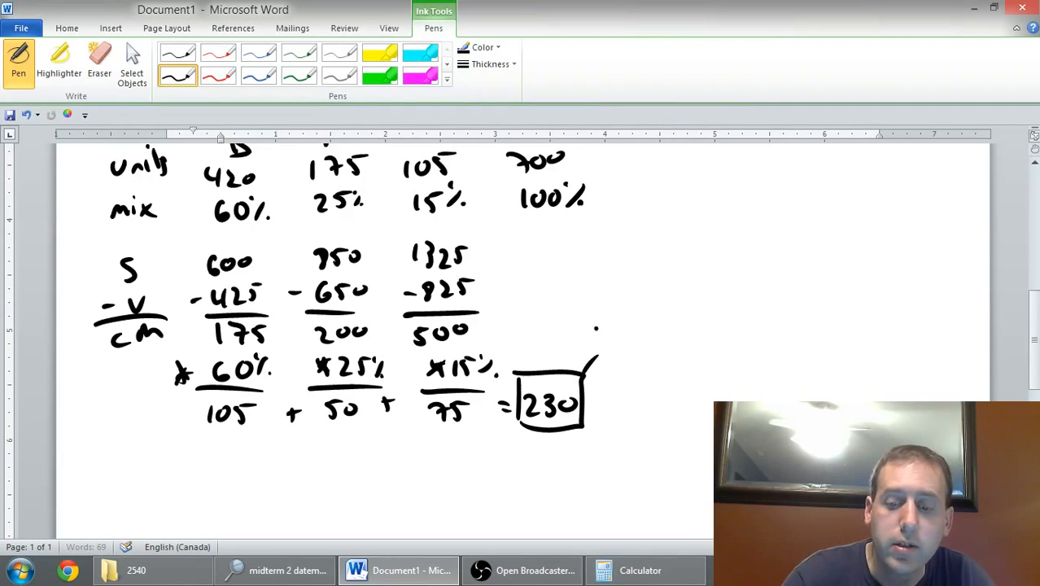
Label the boxed 230 'weighted Average CM' and mark the mix row as answer a).
drag(594, 333, 671, 325)
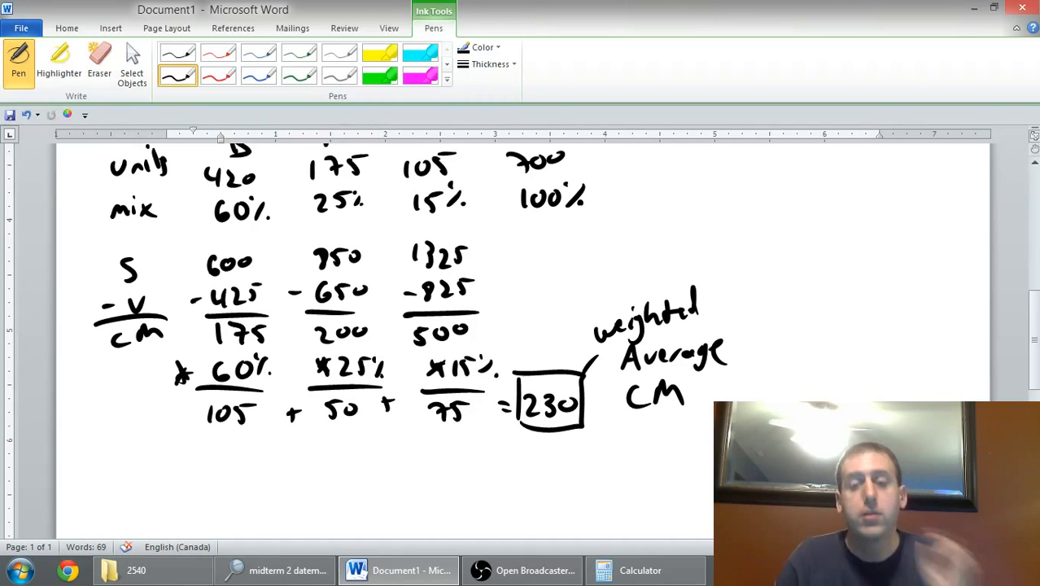
scroll(up, 3)
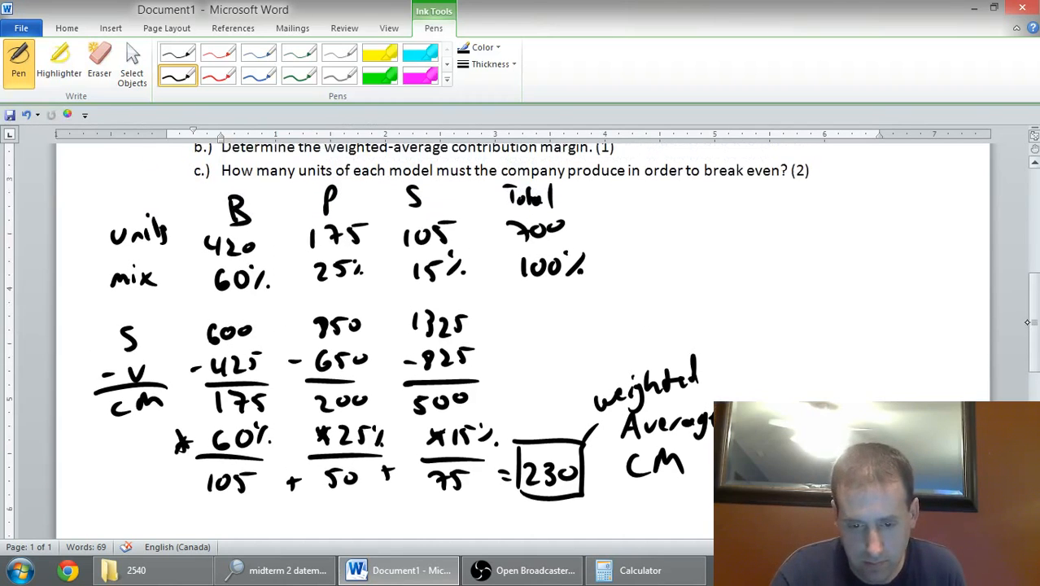
scroll(up, 3)
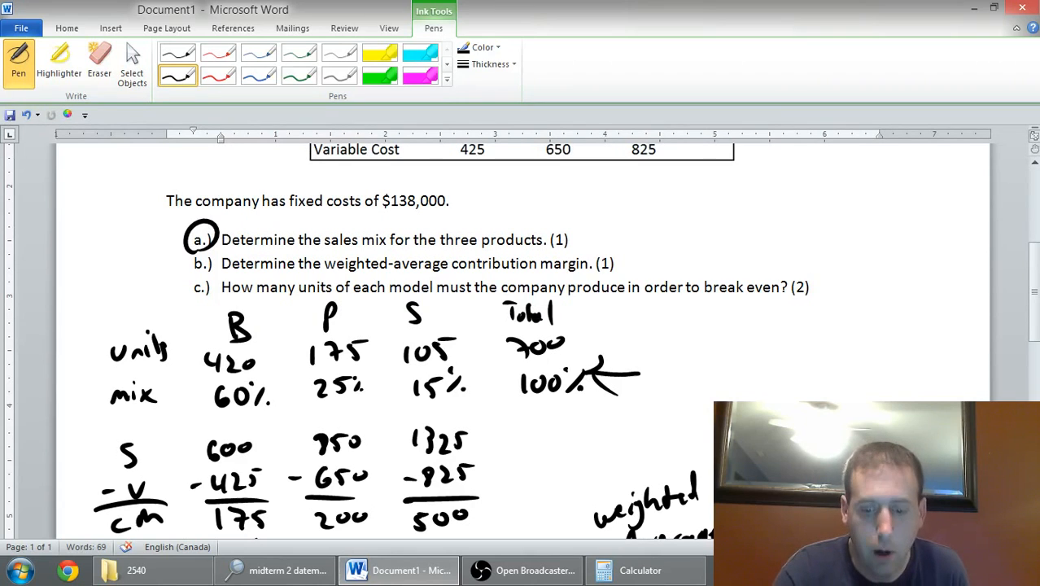
drag(651, 349, 696, 382)
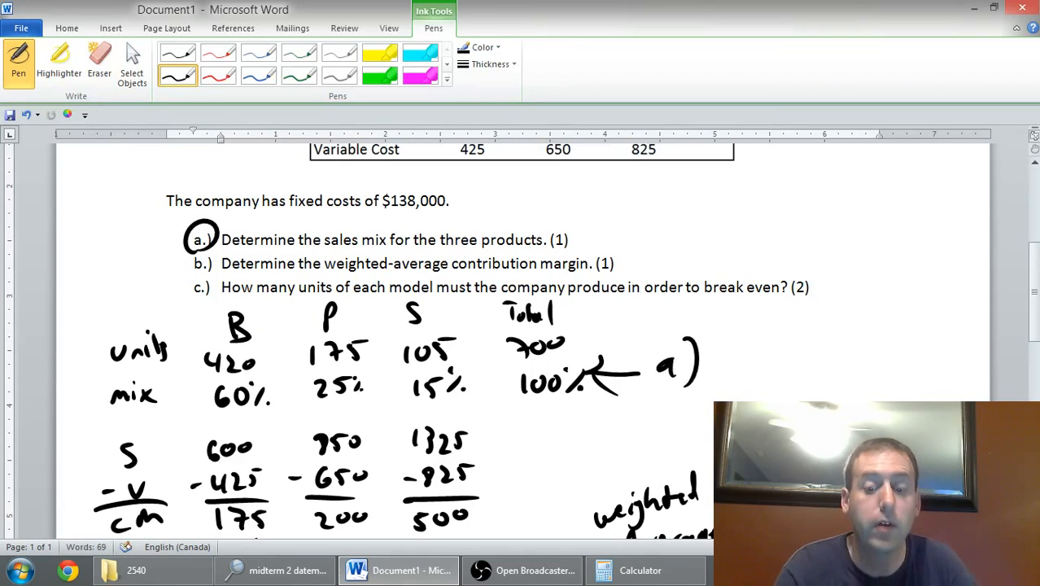
click(808, 286)
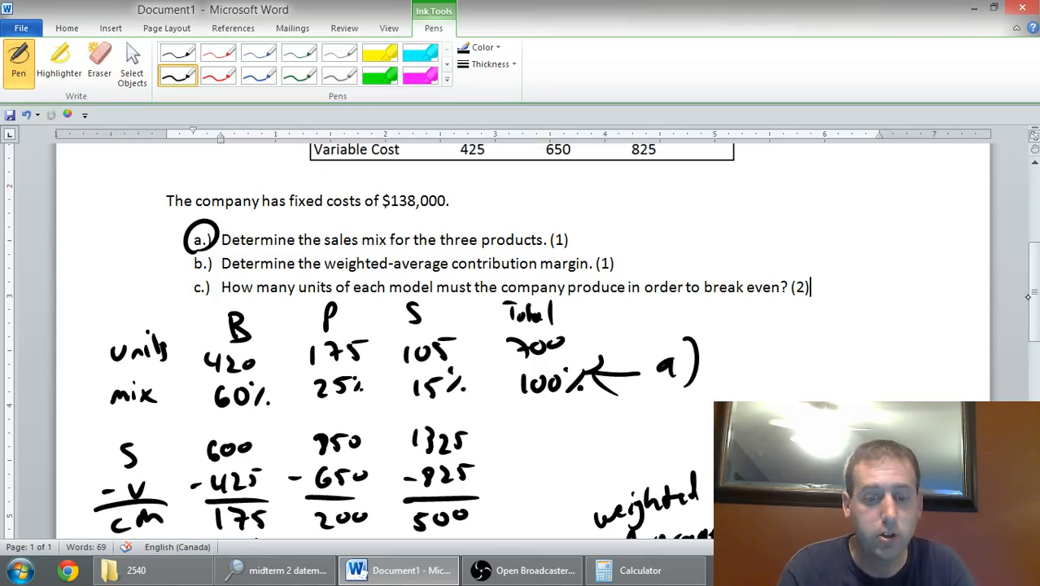
scroll(down, 3)
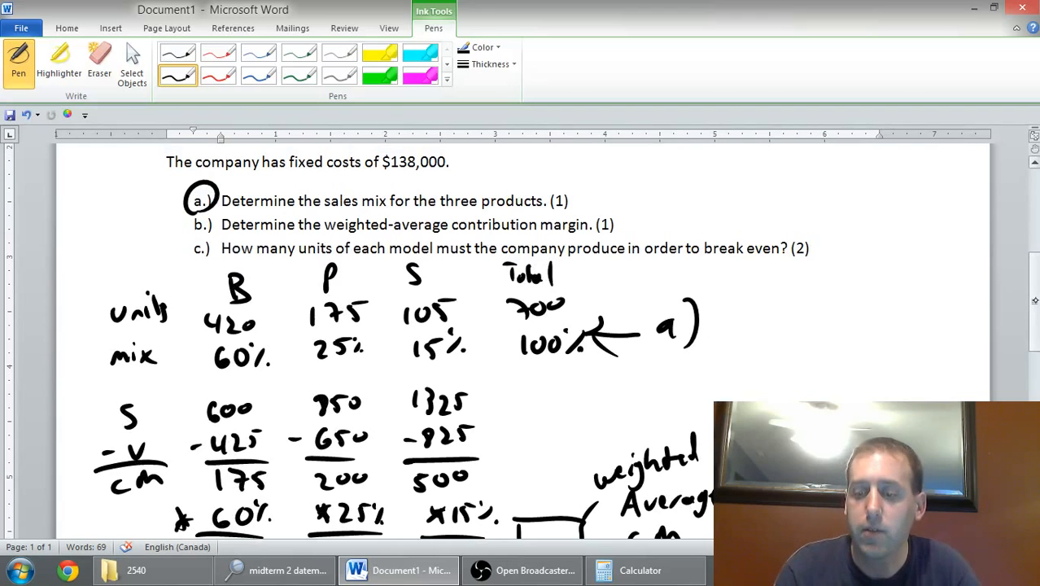
Handwrite 'BE units = FC / CM per unit =' below the weighted average CM.
scroll(down, 3)
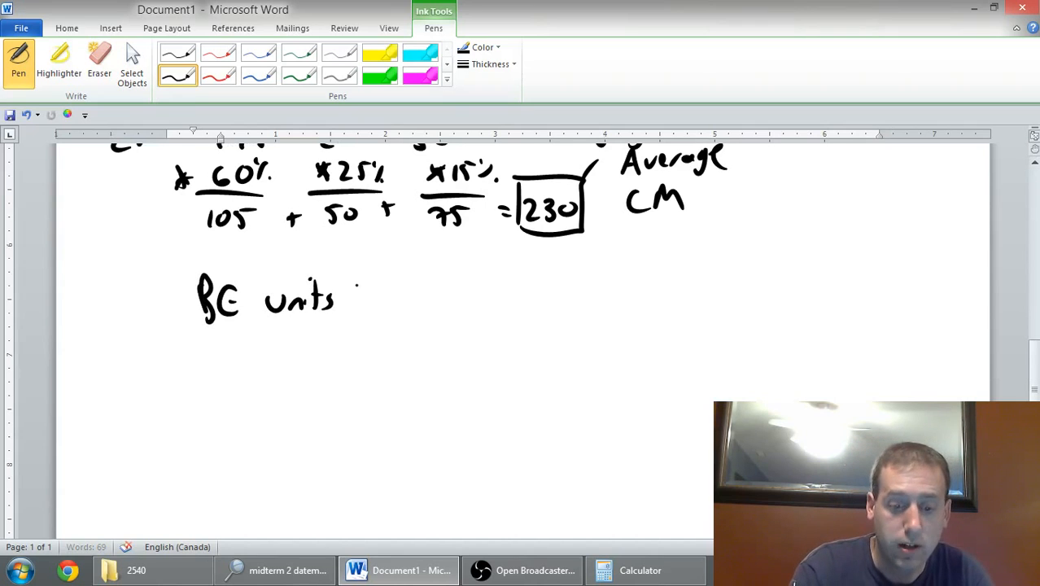
drag(354, 284, 375, 309)
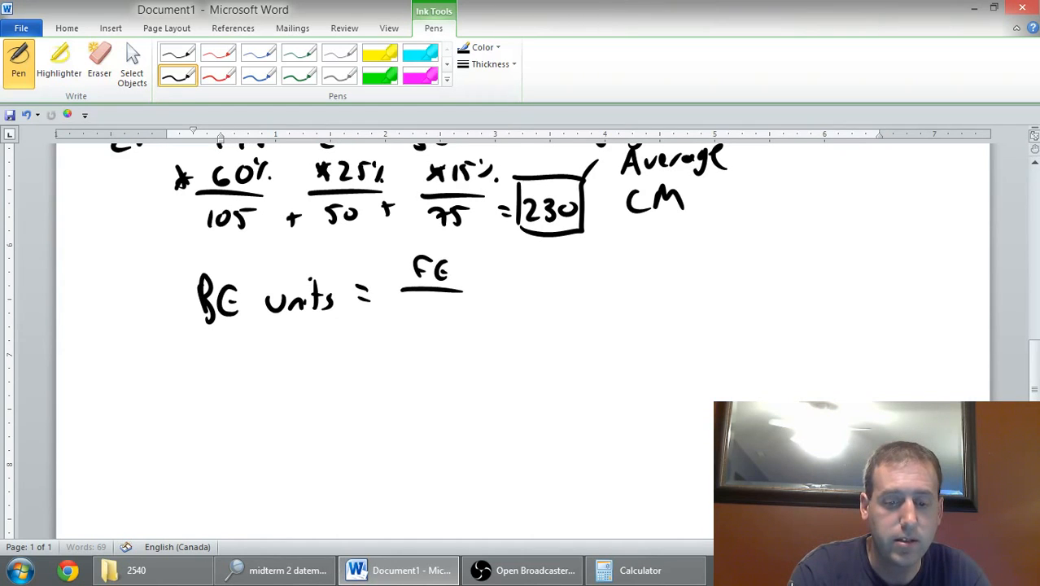
drag(403, 314, 492, 313)
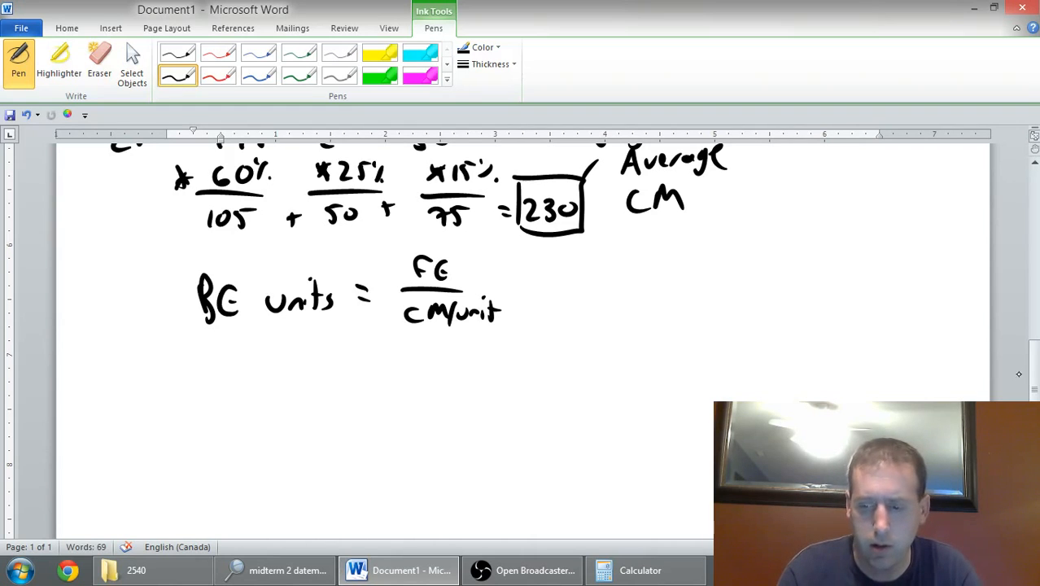
scroll(up, 3)
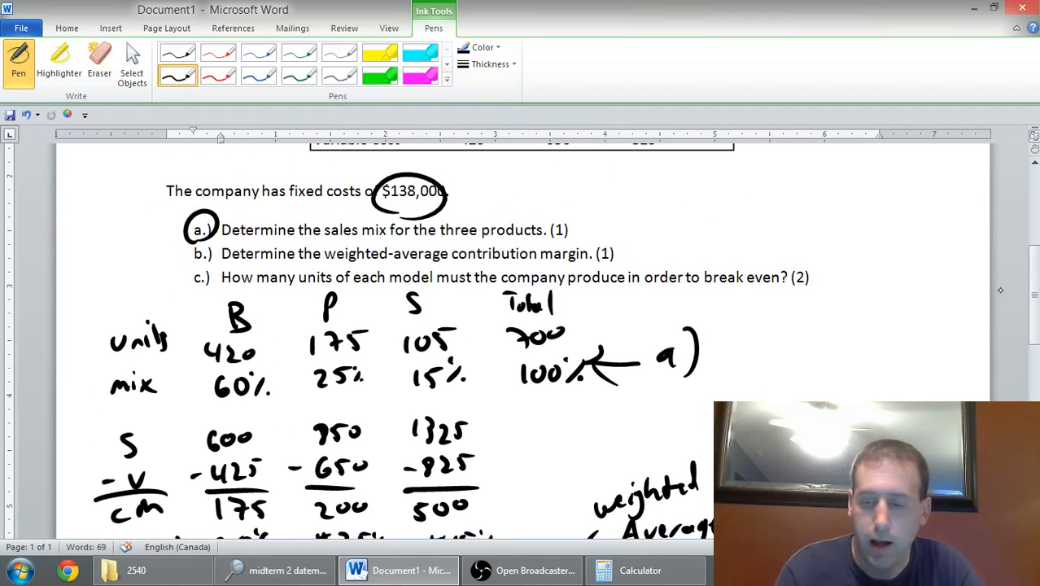
scroll(down, 3)
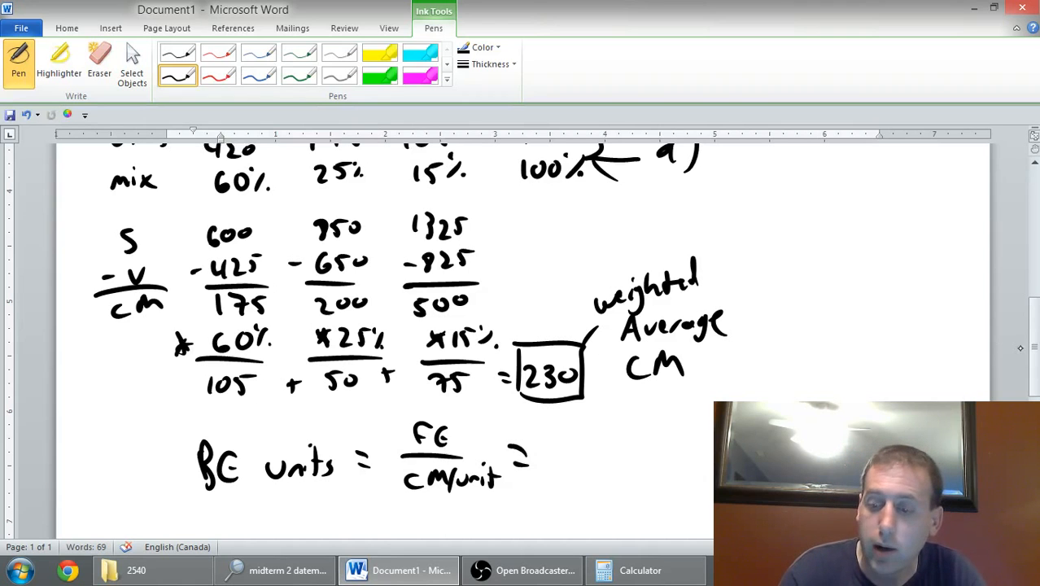
Write 138000 / 230 = 600 units and begin product headings beneath.
scroll(up, 3)
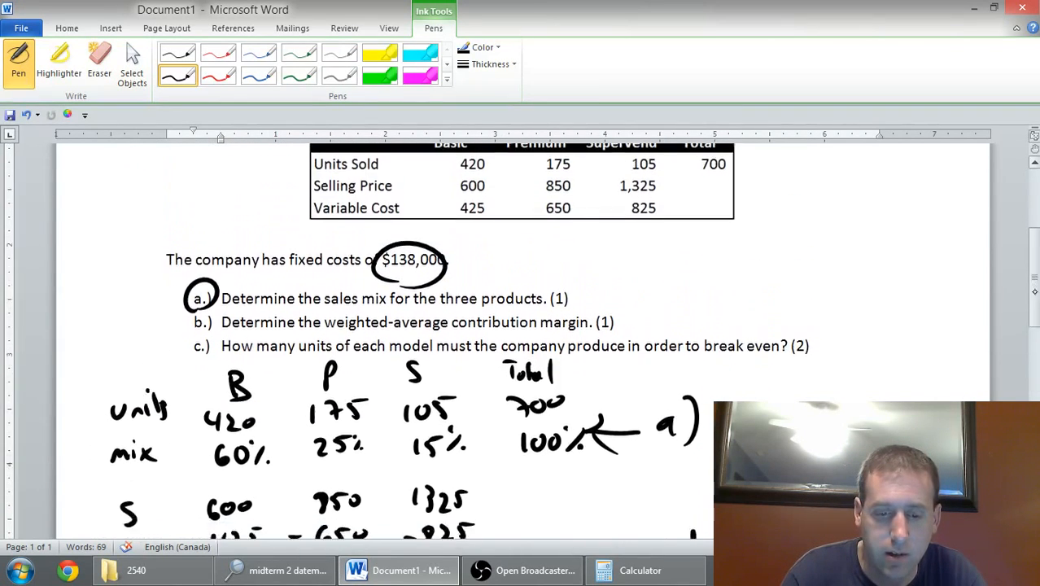
scroll(down, 3)
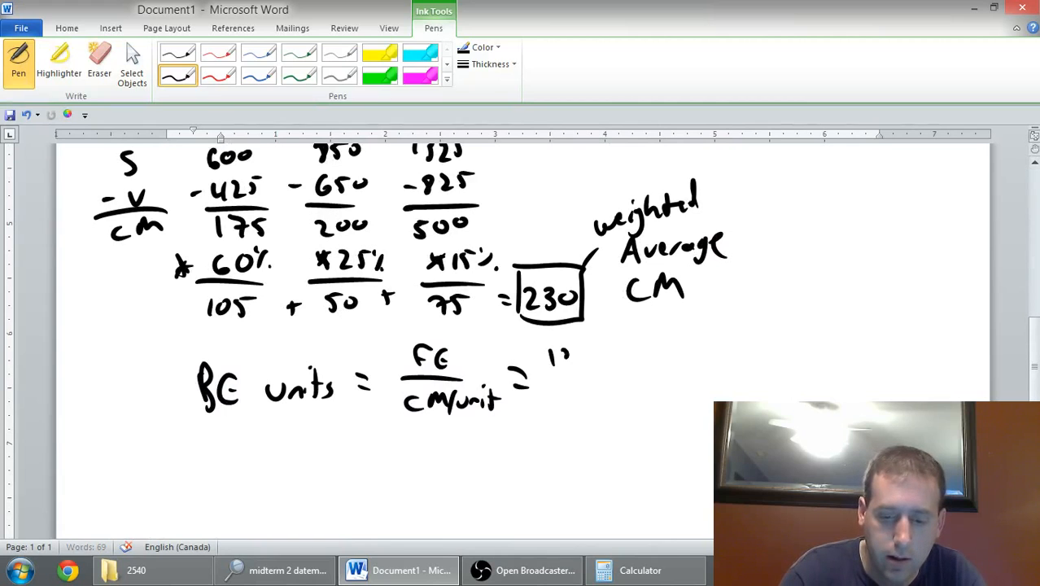
drag(562, 358, 639, 358)
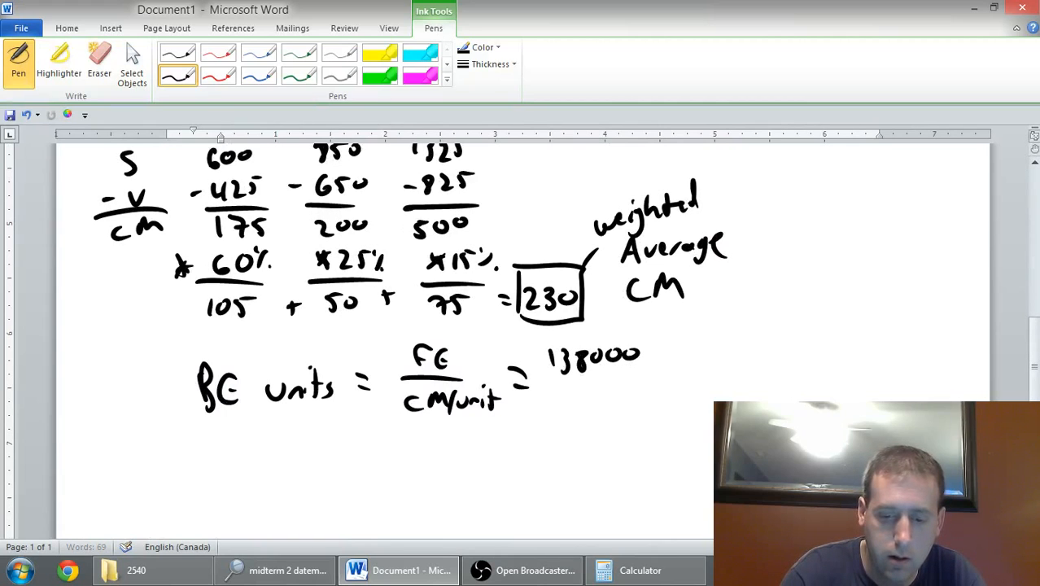
drag(541, 383, 647, 383)
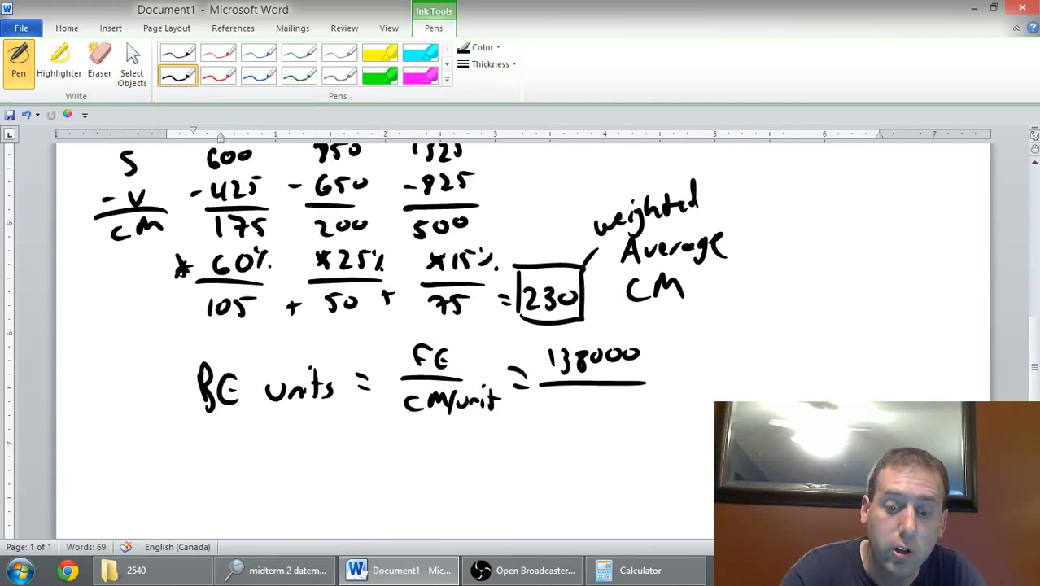
drag(569, 399, 626, 399)
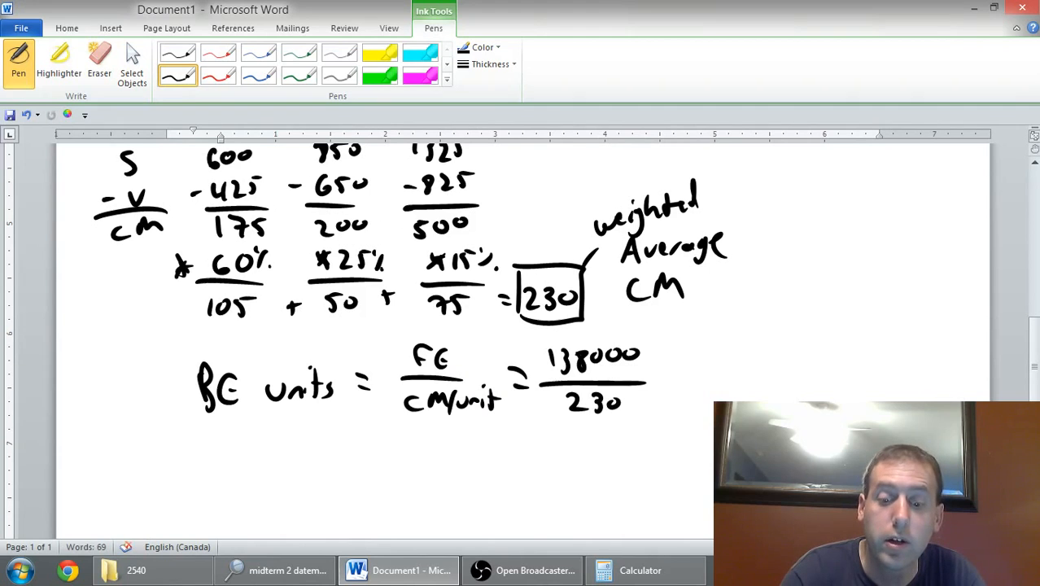
drag(667, 378, 675, 399)
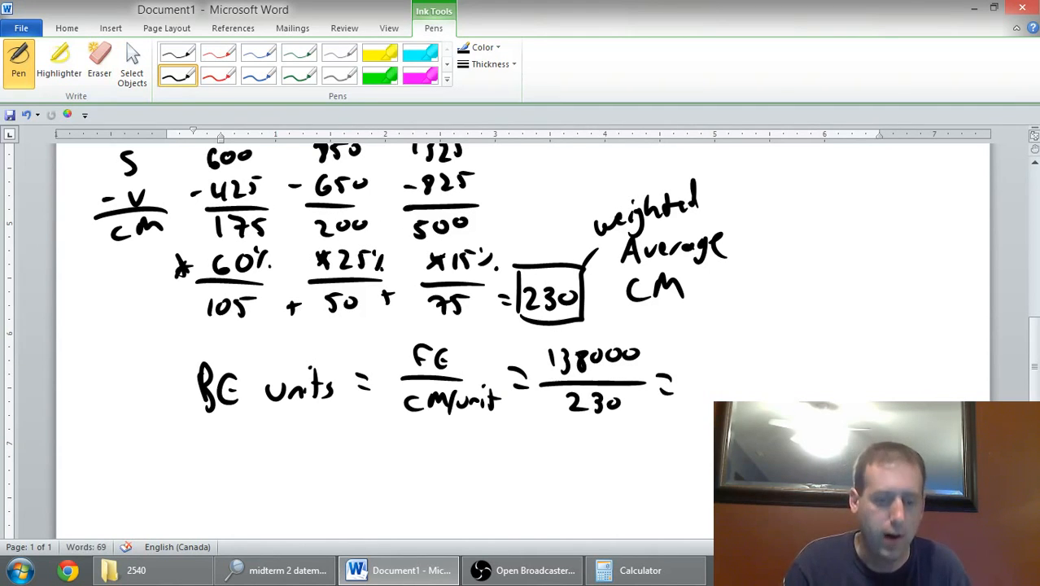
click(639, 570)
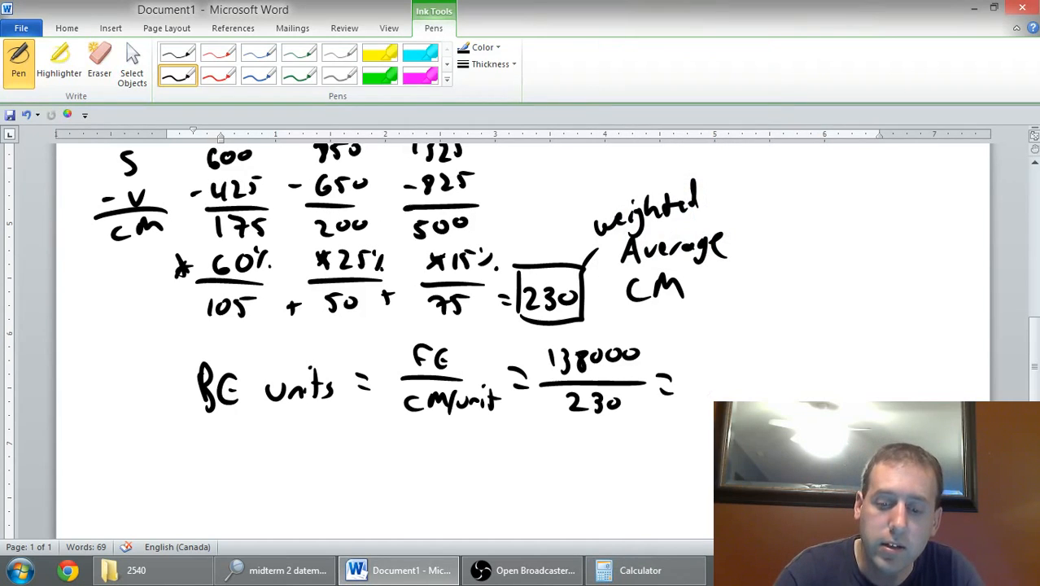
drag(703, 378, 797, 378)
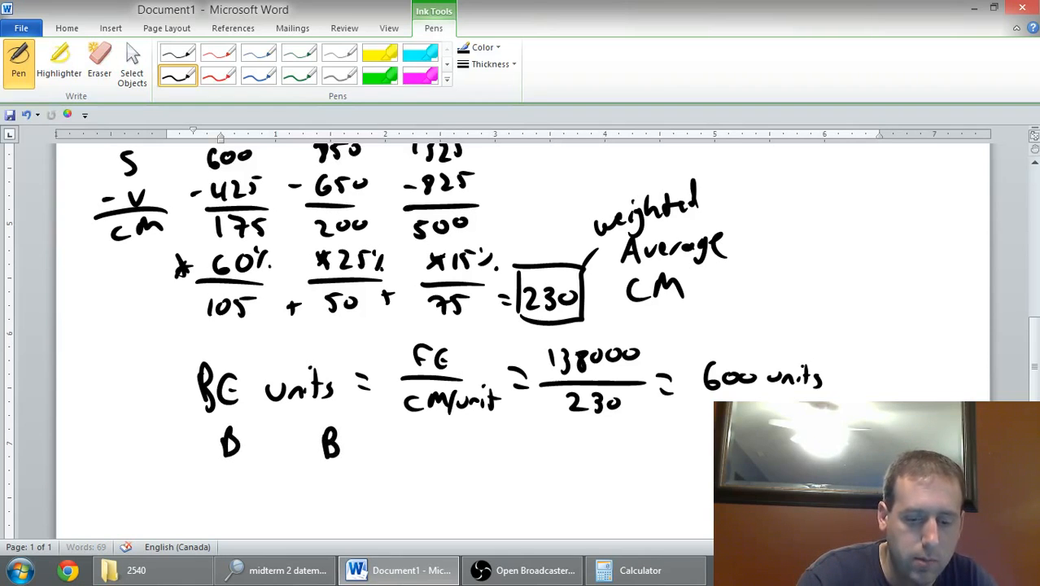
Erase the mistaken second B heading and return to the Pen.
click(100, 61)
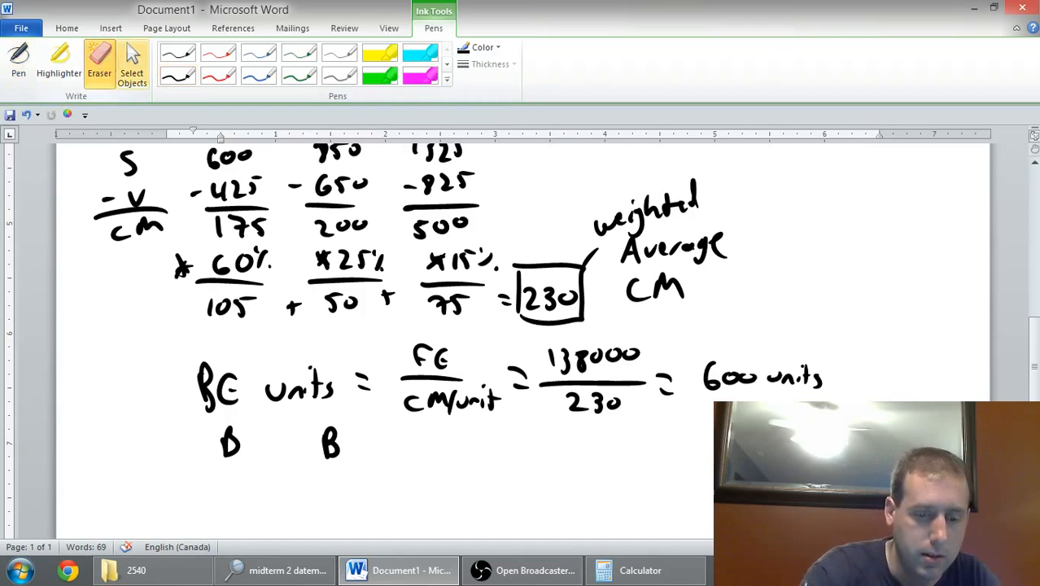
click(330, 444)
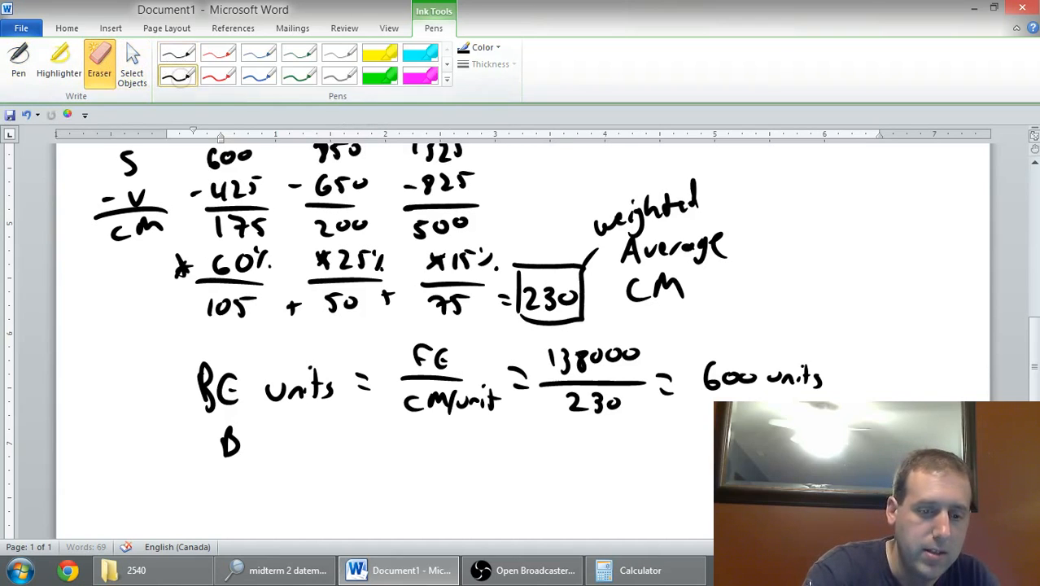
click(18, 61)
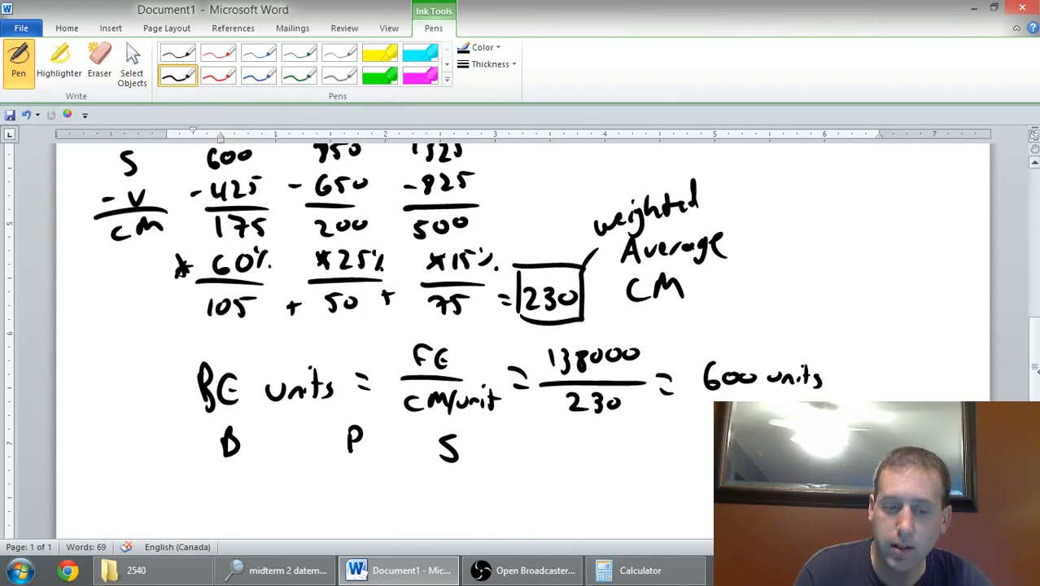
Write 60% × 600 = 360 for B, 25% × 600 = 150 for P, and start S's 15% × 600.
scroll(down, 3)
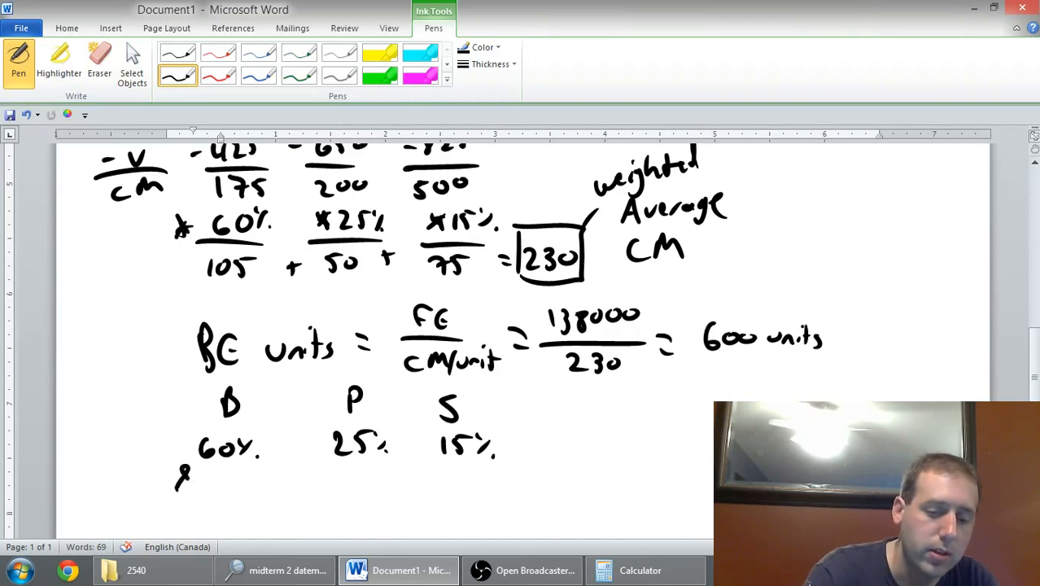
drag(207, 476, 256, 476)
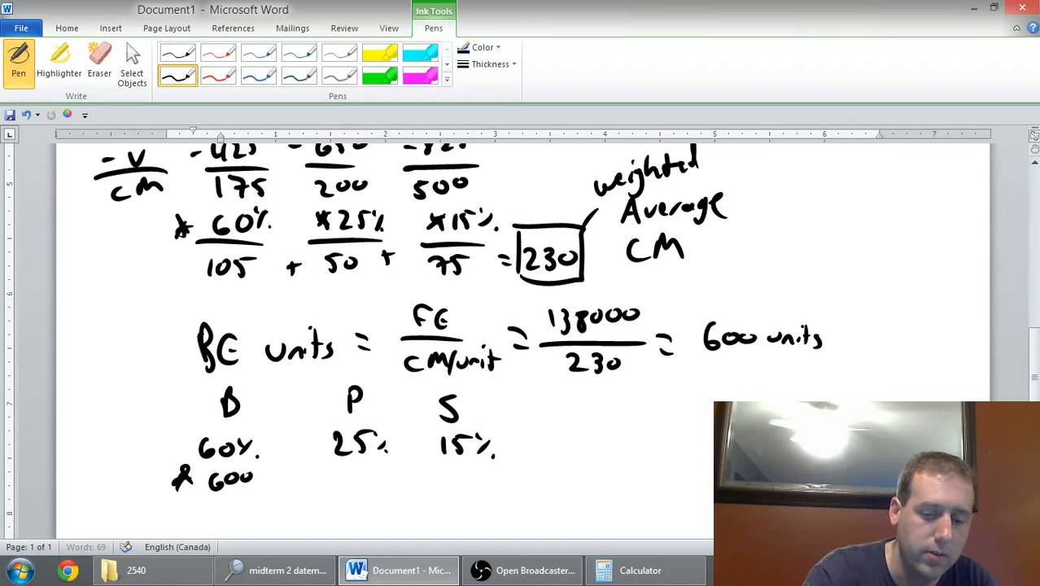
drag(170, 488, 285, 488)
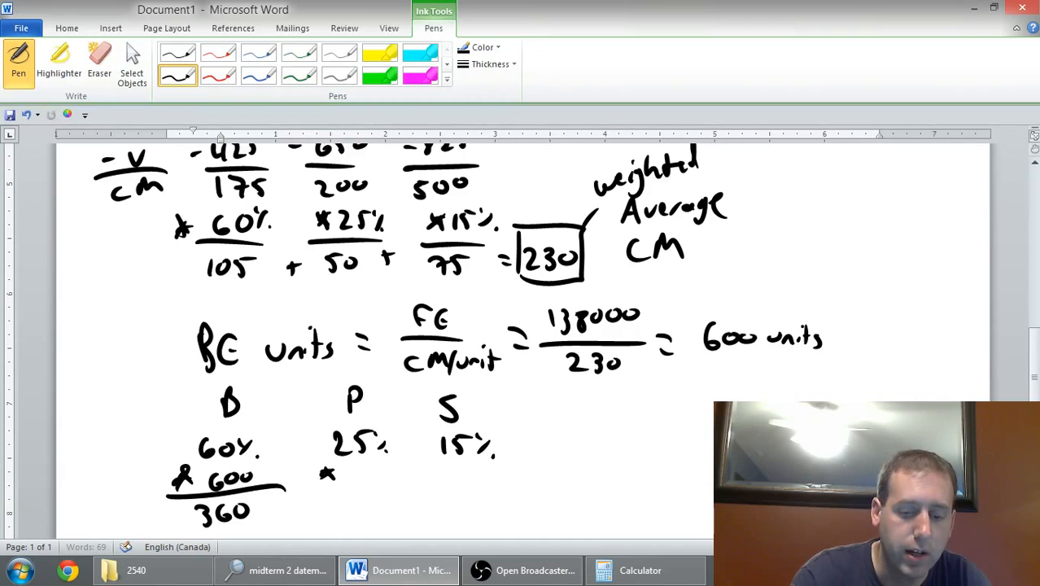
drag(326, 472, 391, 476)
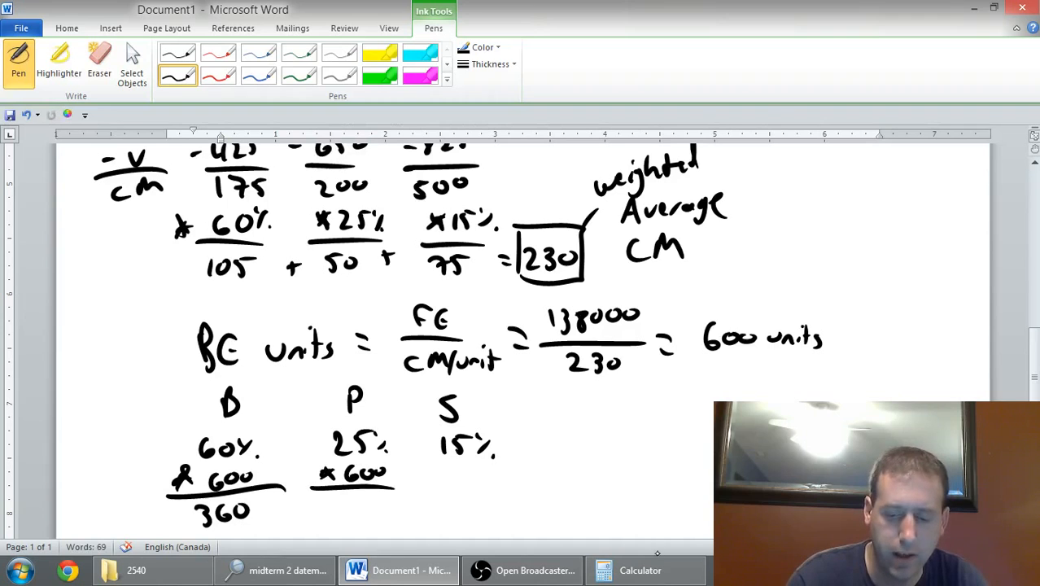
click(639, 569)
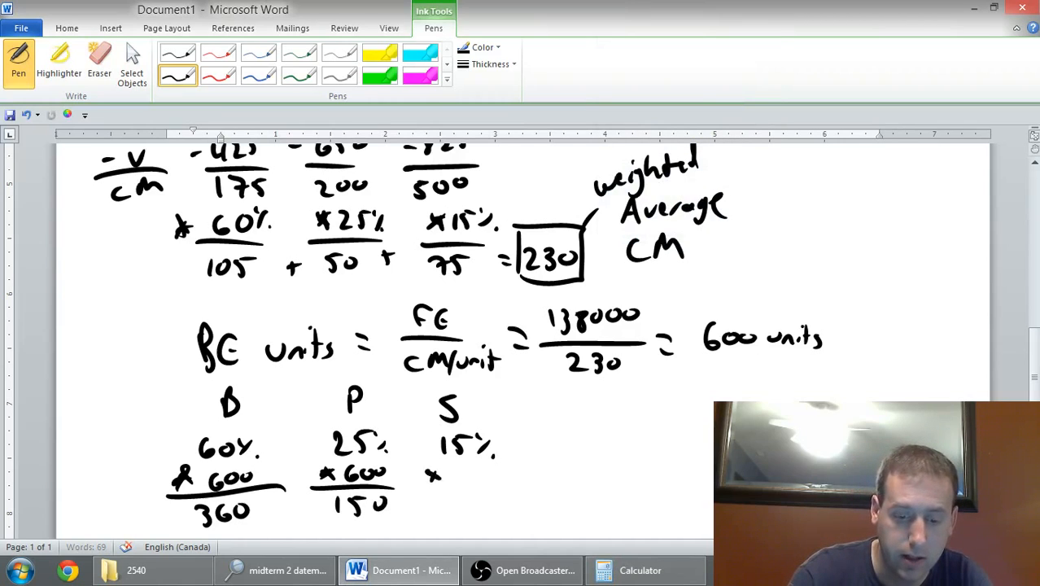
drag(427, 476, 493, 471)
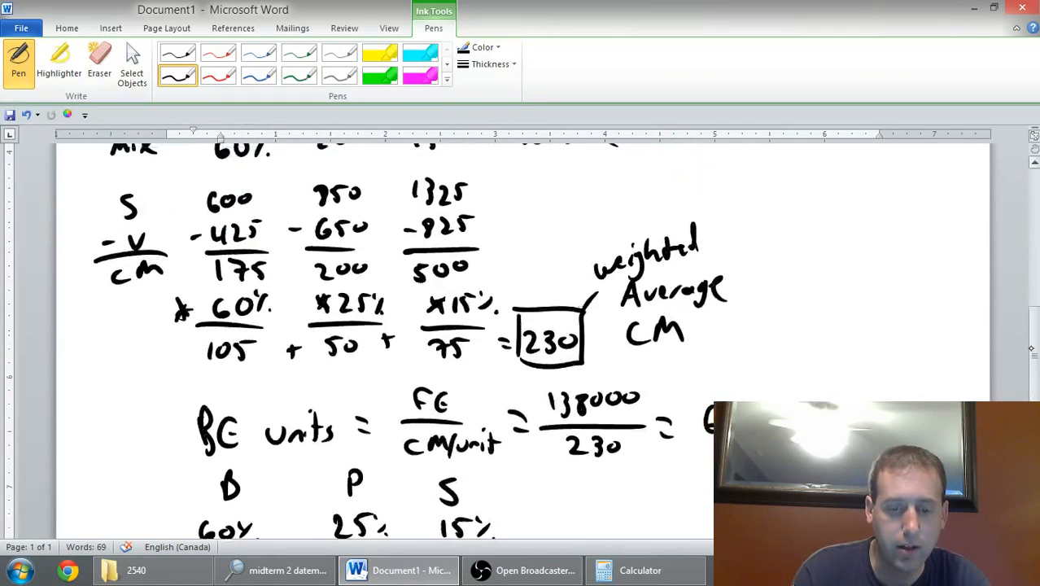
Write 15% × 600 = 90 under S, scrolling to review the 360/150/90 break-even split.
scroll(up, 3)
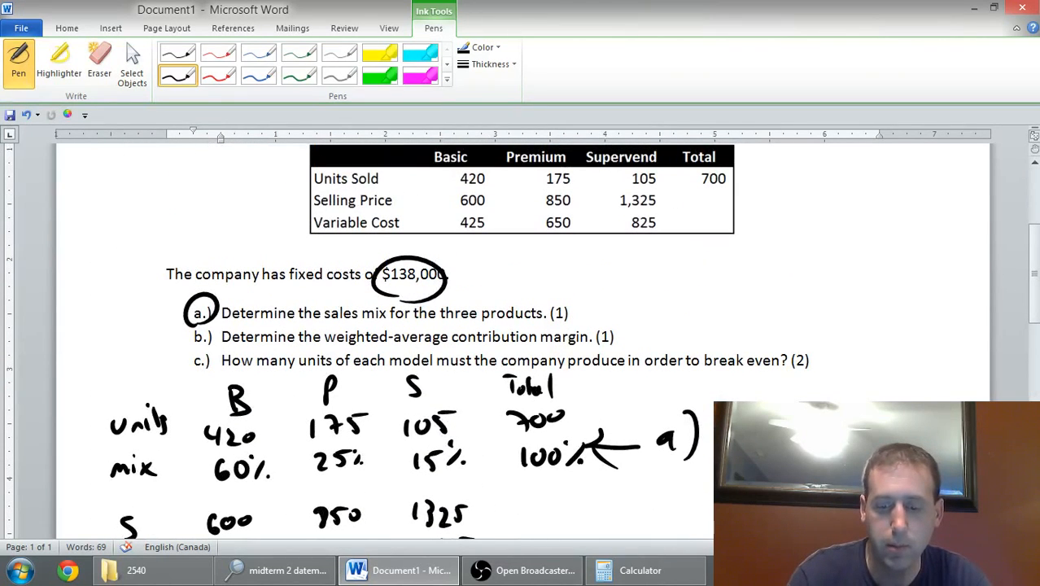
scroll(down, 3)
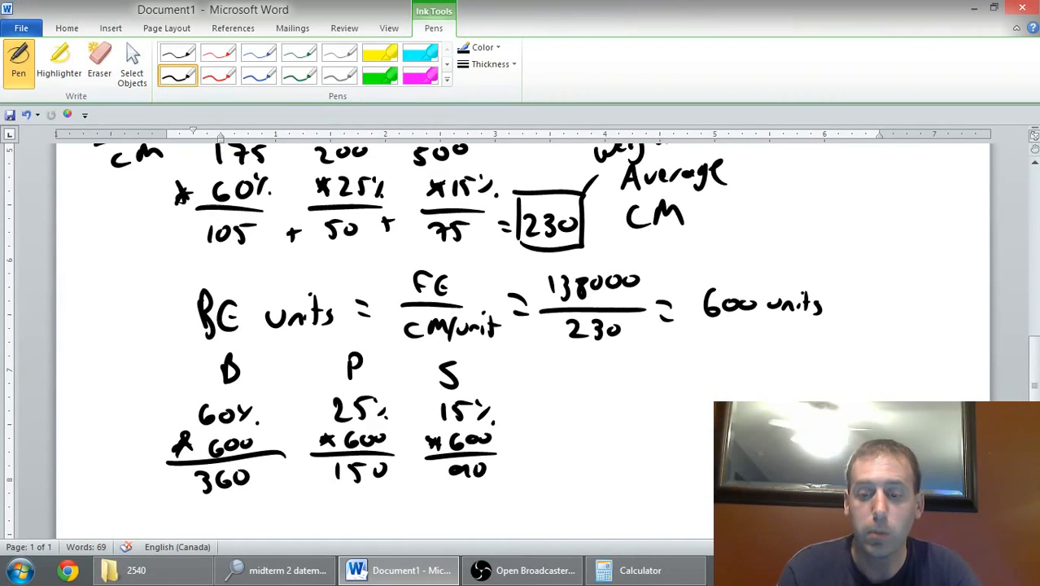
scroll(up, 3)
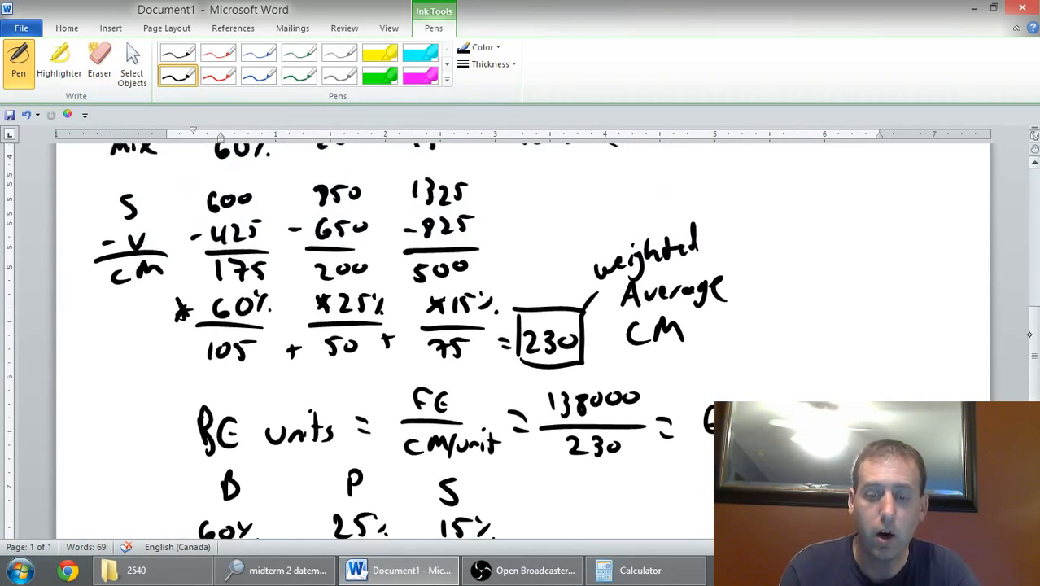
scroll(up, 3)
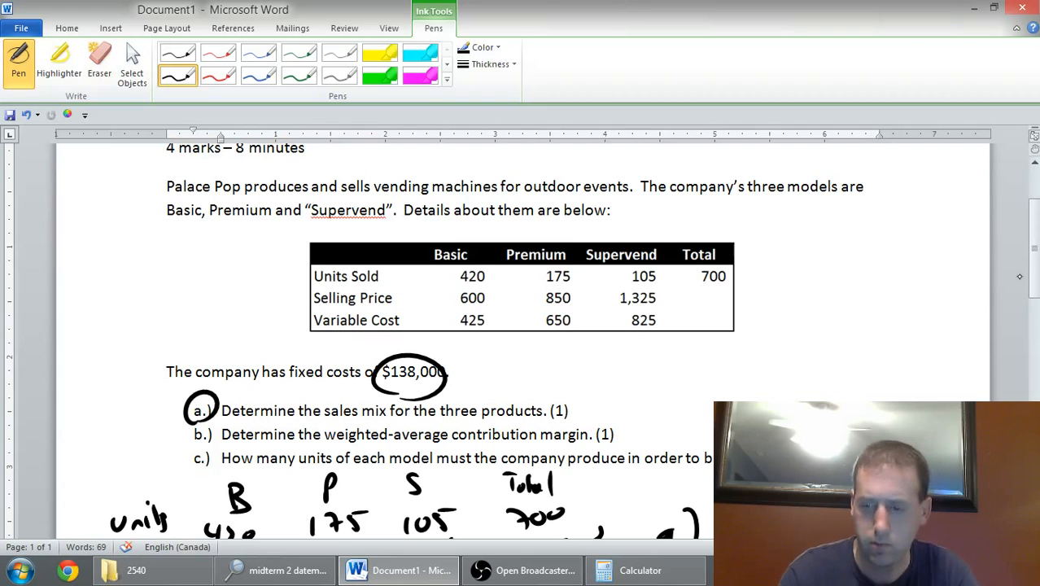
scroll(down, 3)
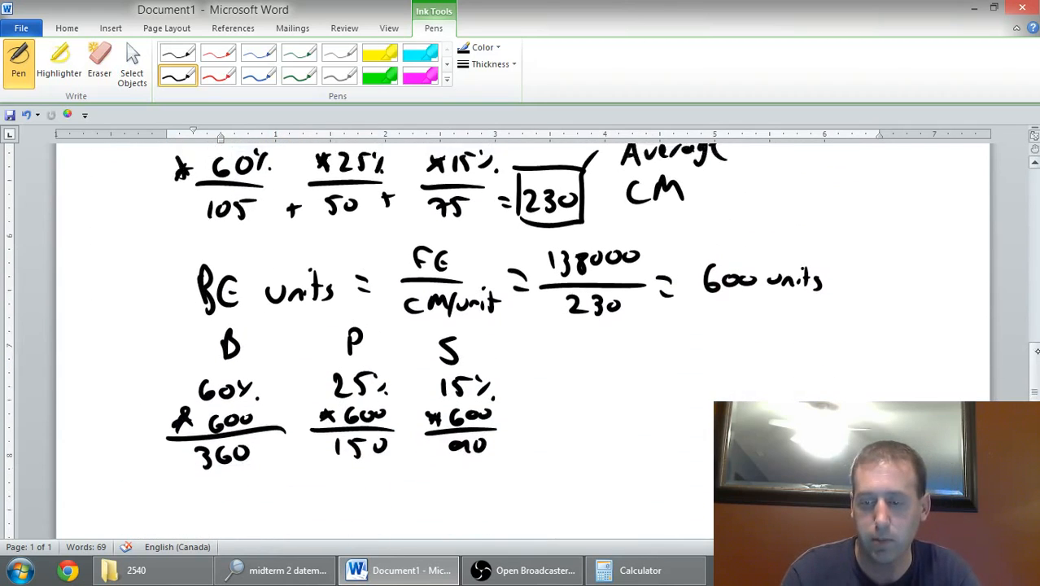
scroll(up, 3)
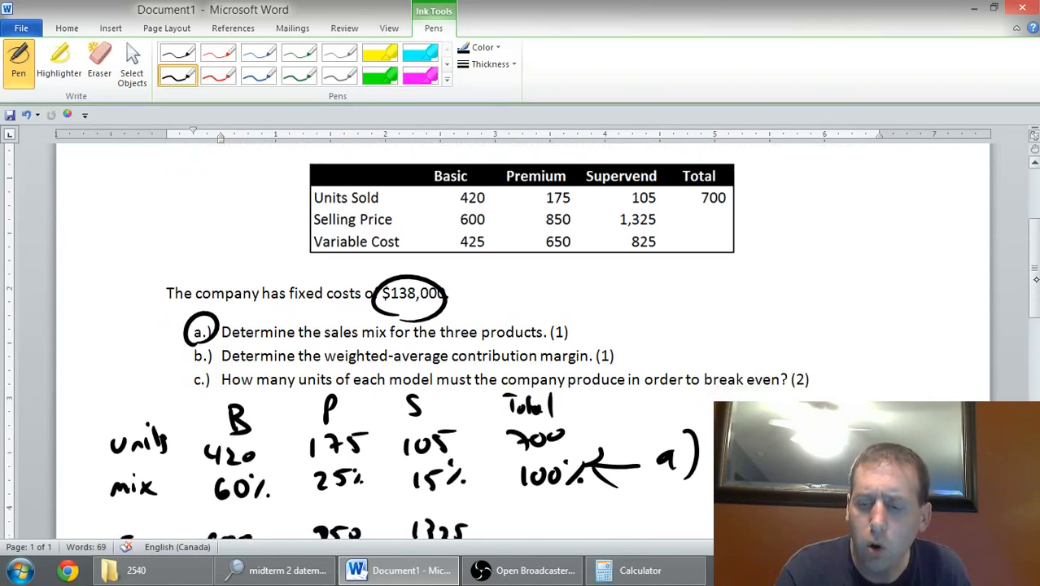
scroll(down, 3)
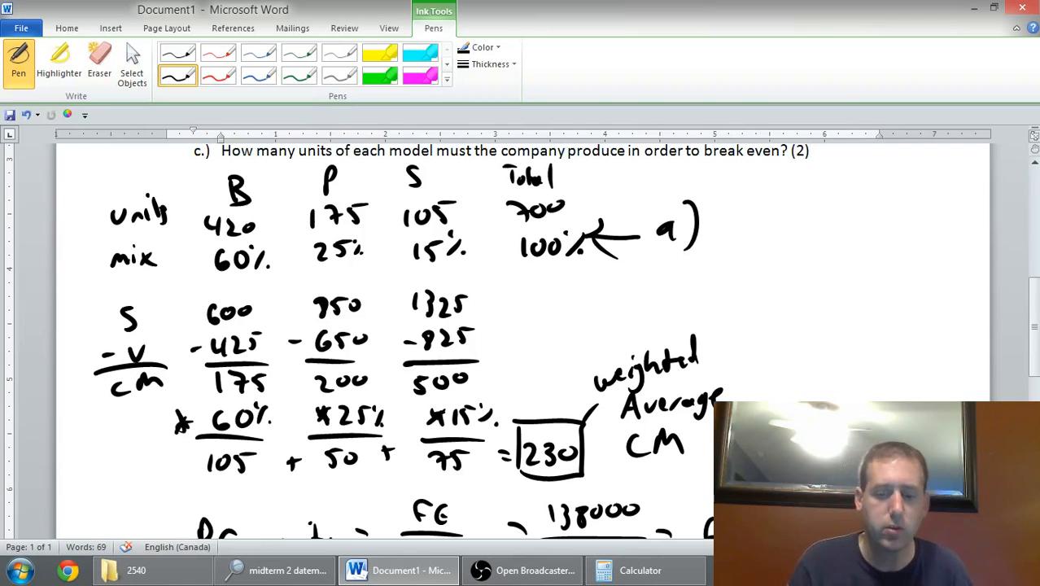
scroll(down, 3)
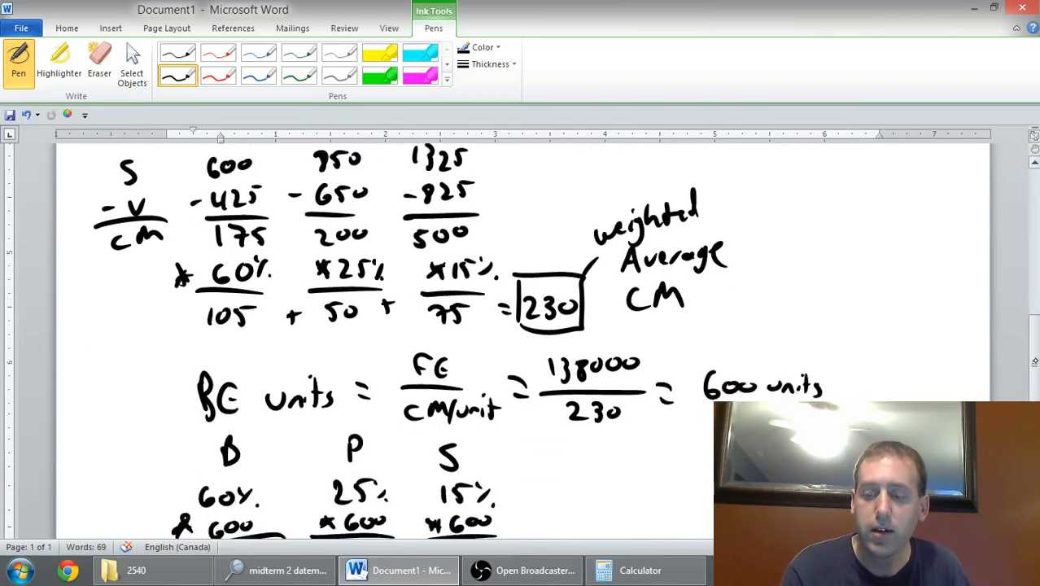
scroll(down, 3)
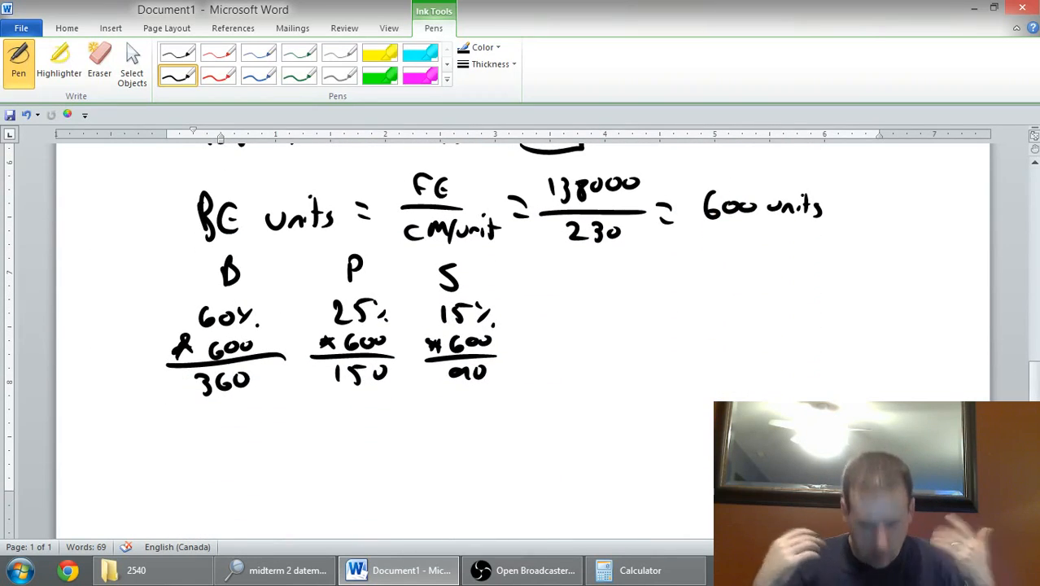